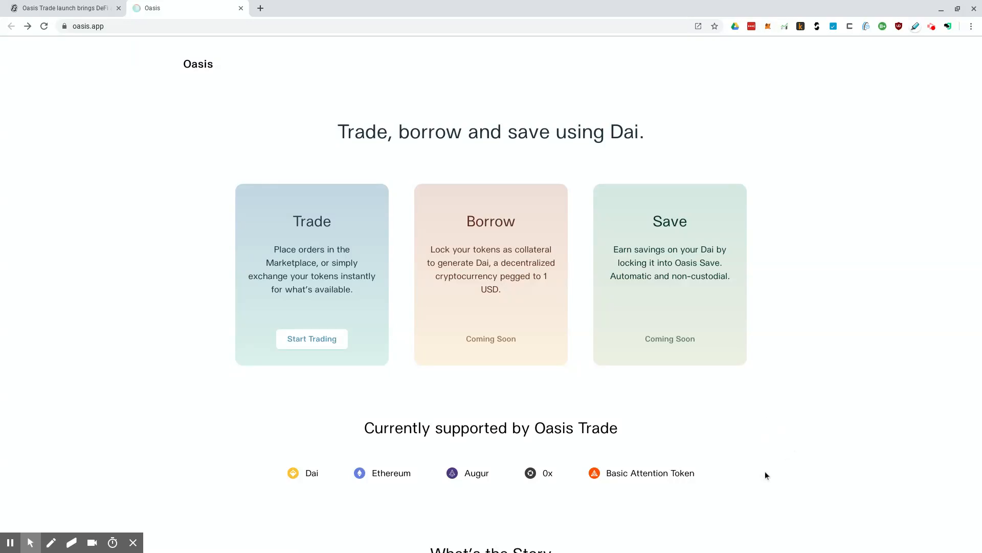
pyautogui.moveTo(763, 452)
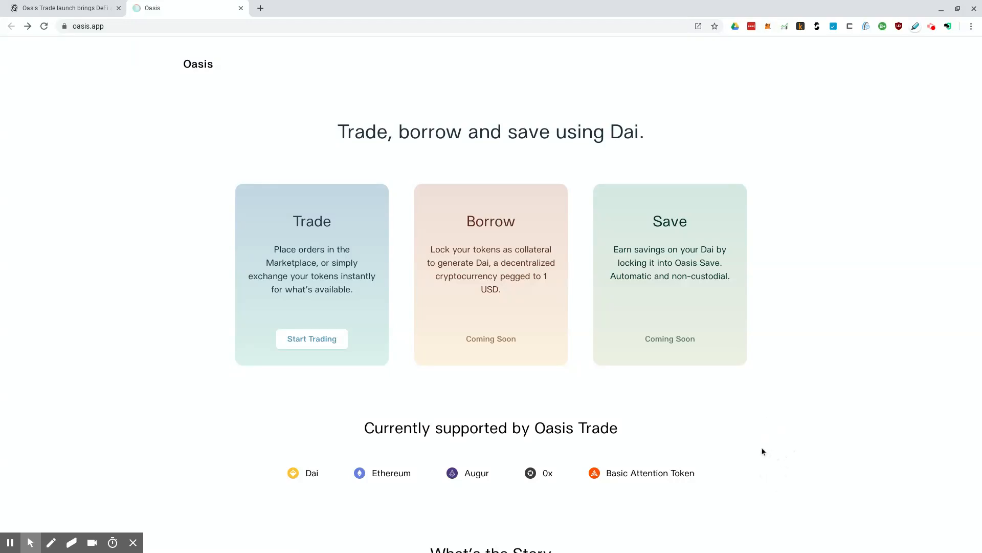
pyautogui.moveTo(770, 463)
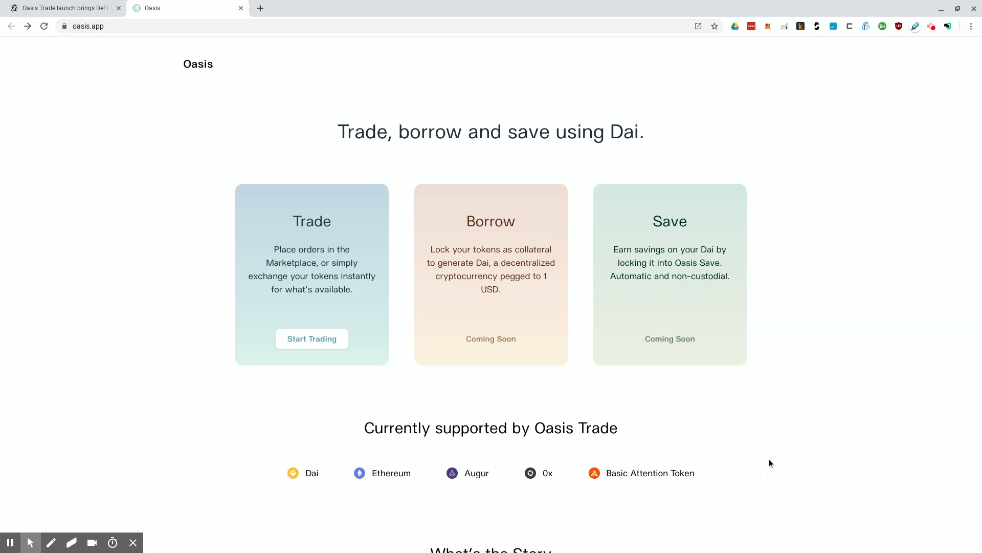
pyautogui.moveTo(775, 481)
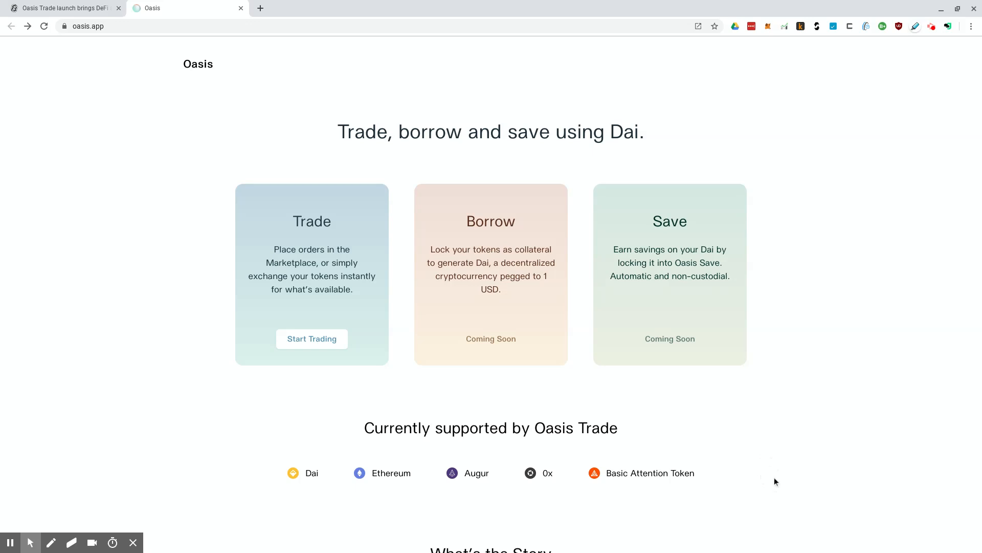
pyautogui.moveTo(784, 489)
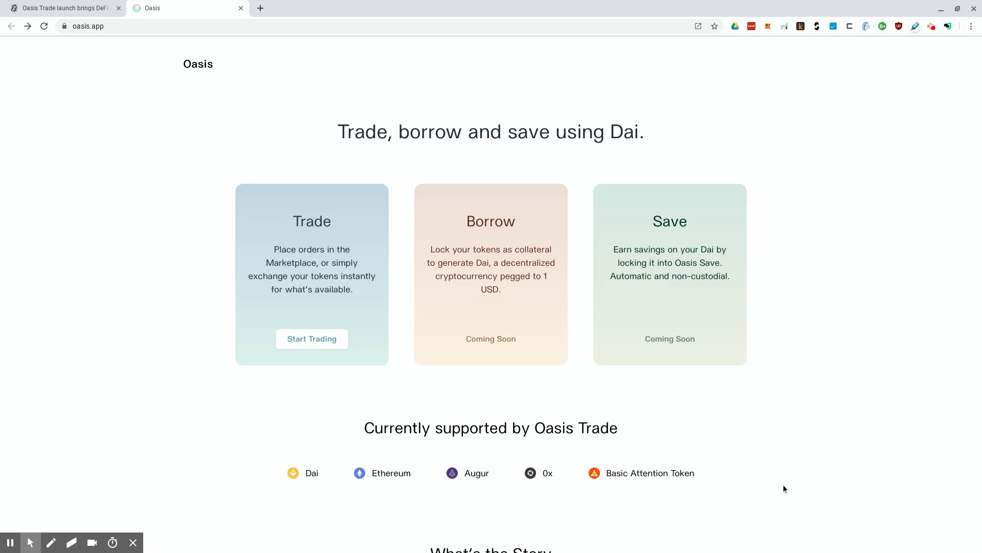
pyautogui.moveTo(731, 355)
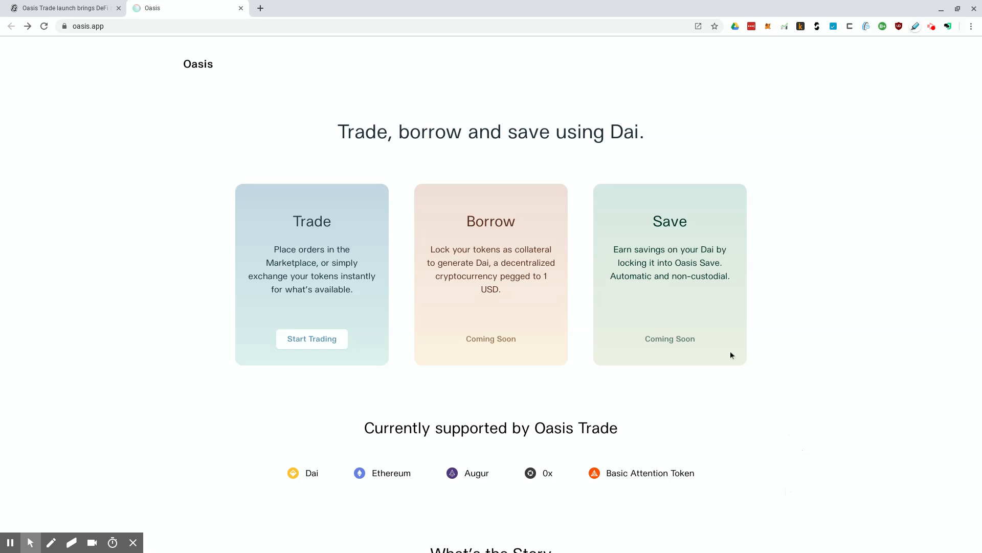
pyautogui.moveTo(63, 8)
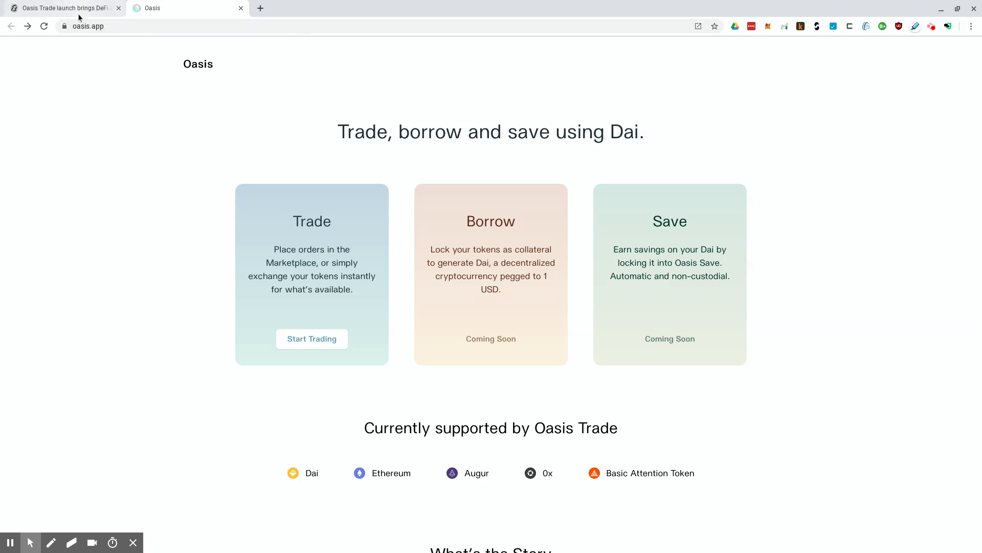
pyautogui.moveTo(62, 8)
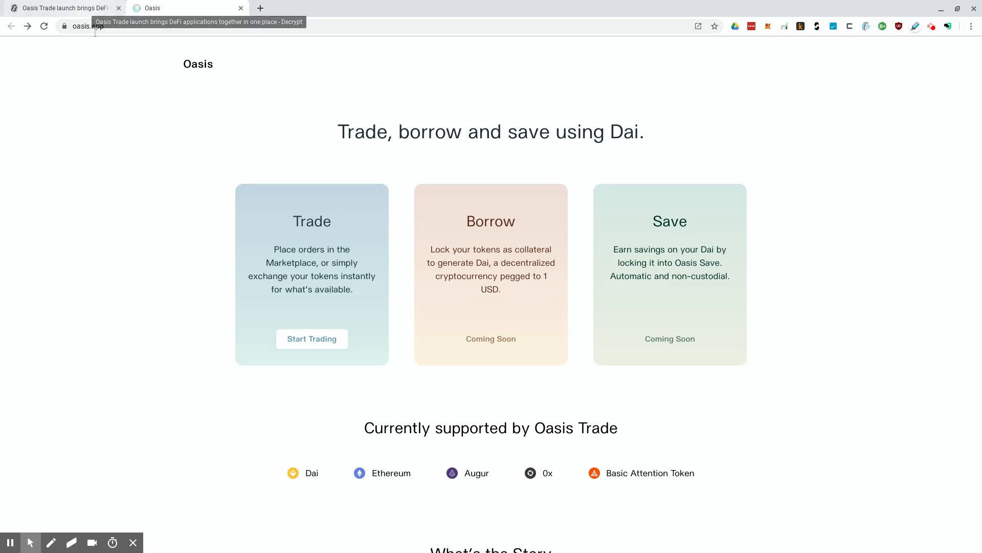
pyautogui.moveTo(75, 104)
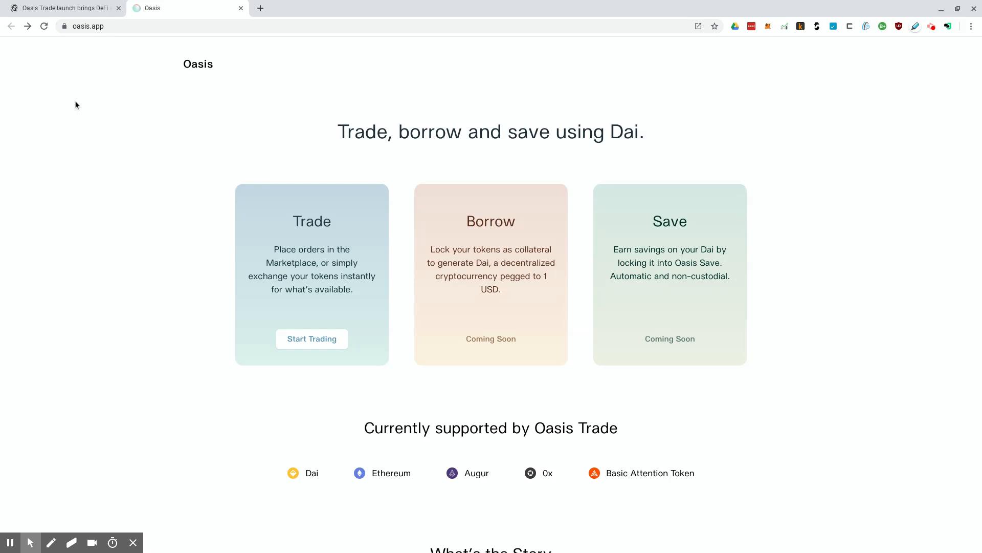
pyautogui.moveTo(80, 111)
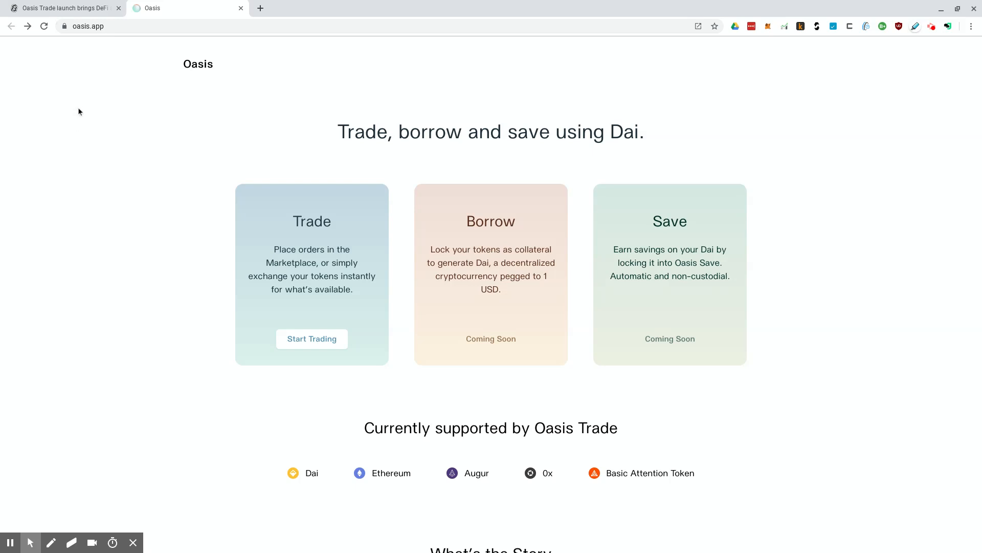
pyautogui.moveTo(89, 112)
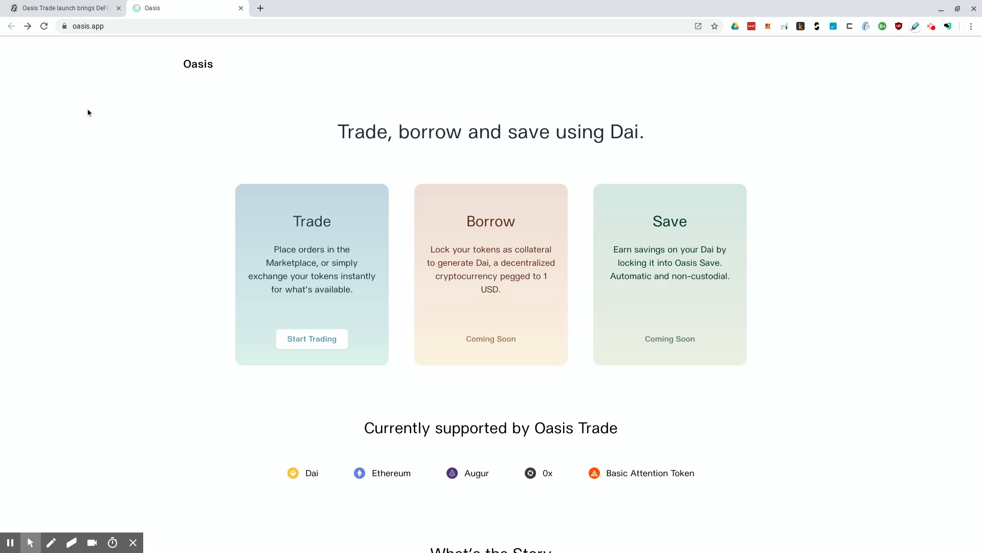
pyautogui.moveTo(674, 245)
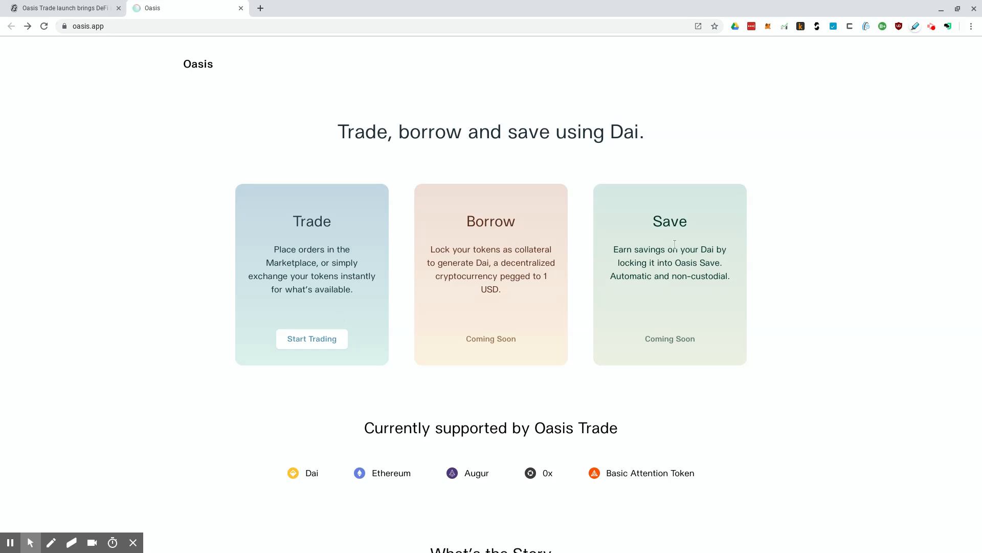
pyautogui.moveTo(657, 234)
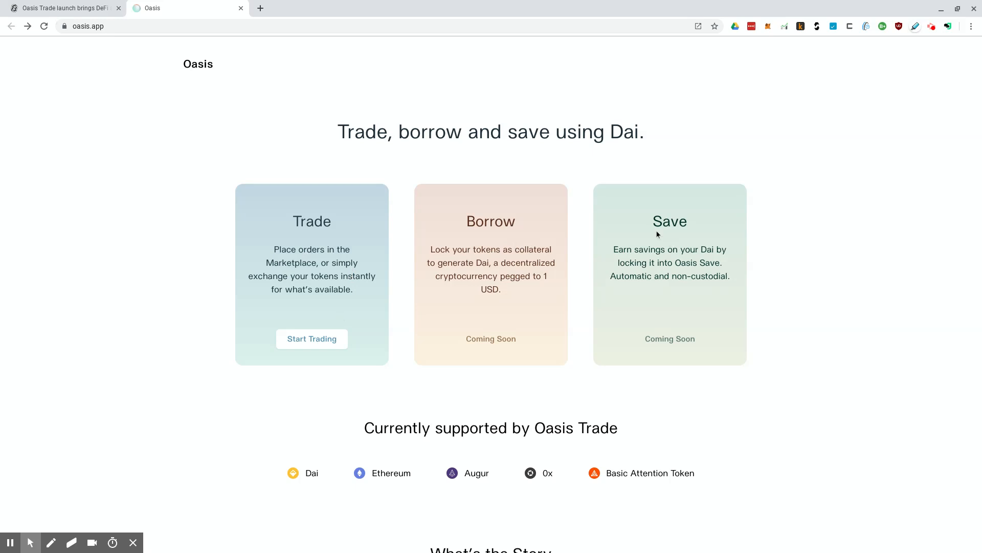
pyautogui.moveTo(2, 59)
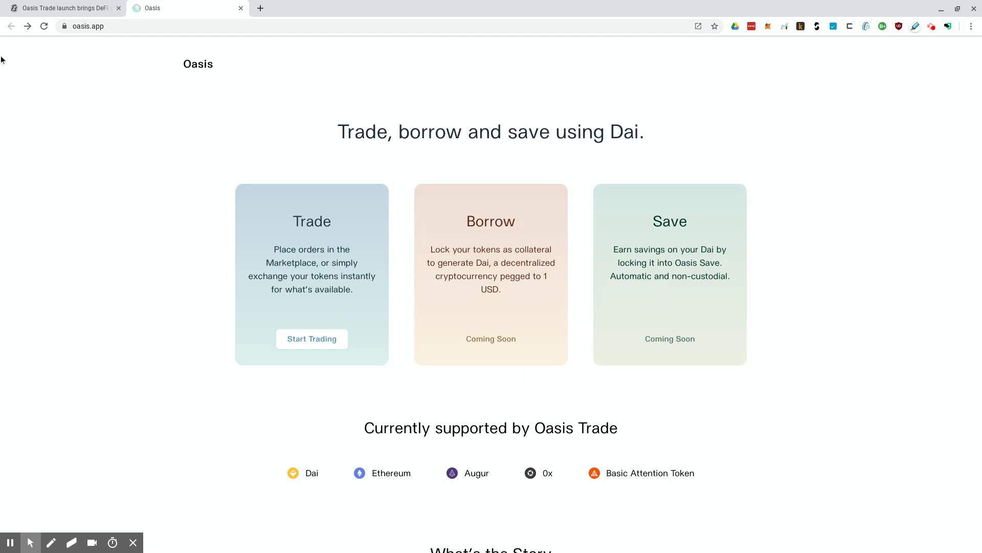
# Step: Read the Decrypt Oasis Trade article through Oasis Save and borrowing to OasisDEX Protocol
pyautogui.click(63, 9)
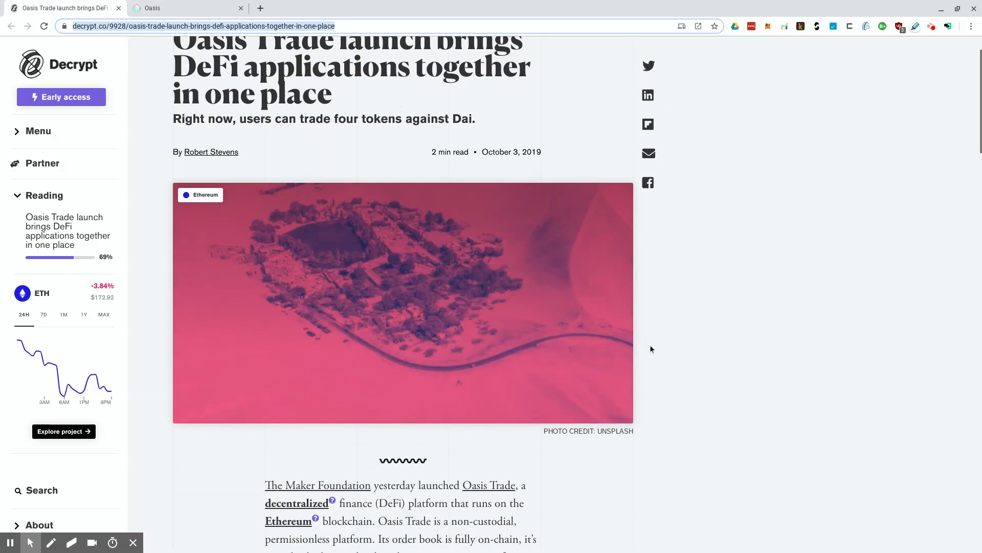
pyautogui.scroll(-3)
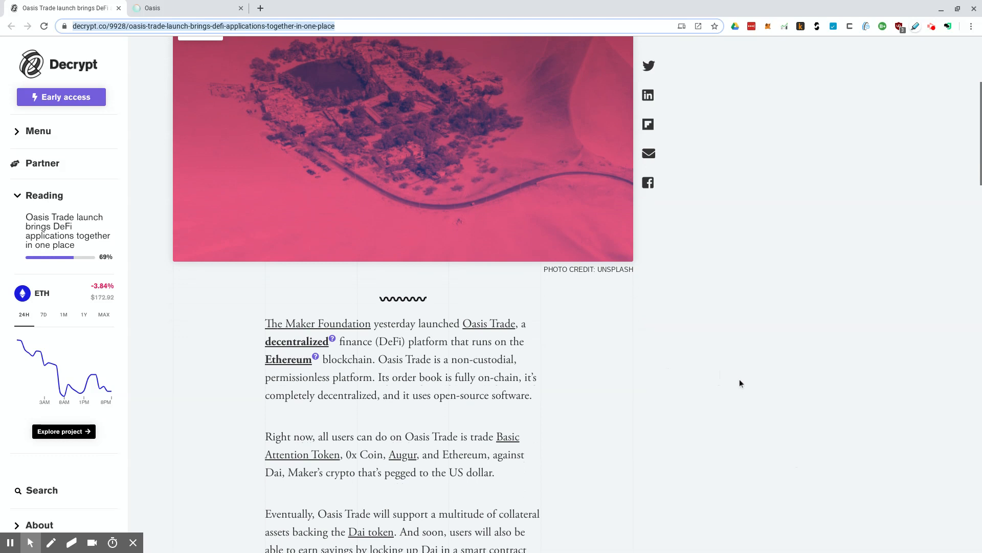
pyautogui.moveTo(552, 468)
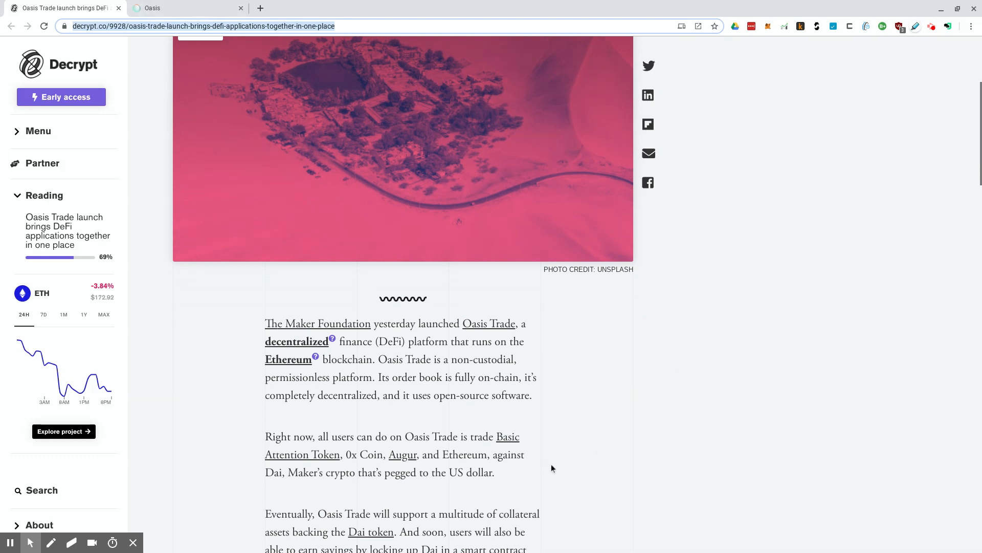
pyautogui.moveTo(210, 91)
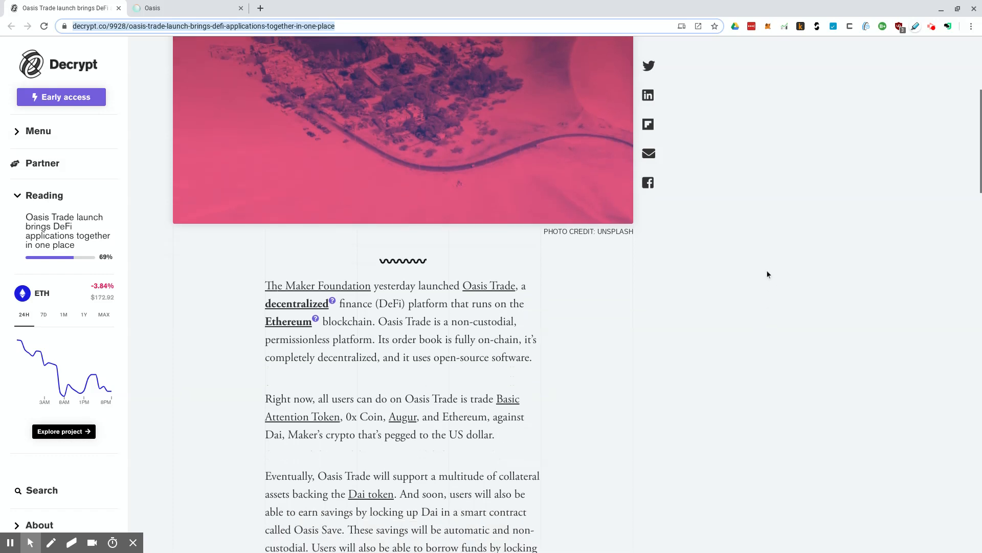
pyautogui.scroll(-3)
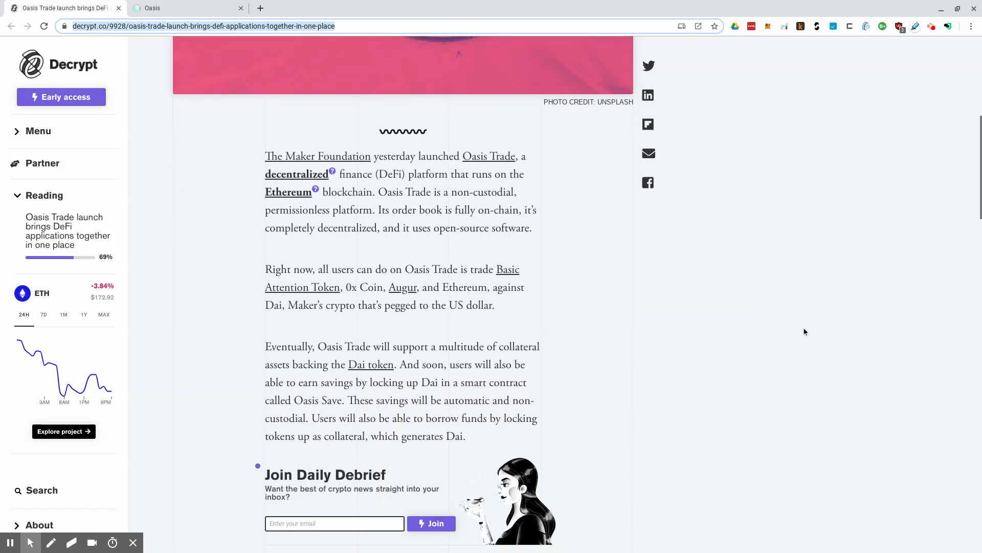
pyautogui.moveTo(815, 320)
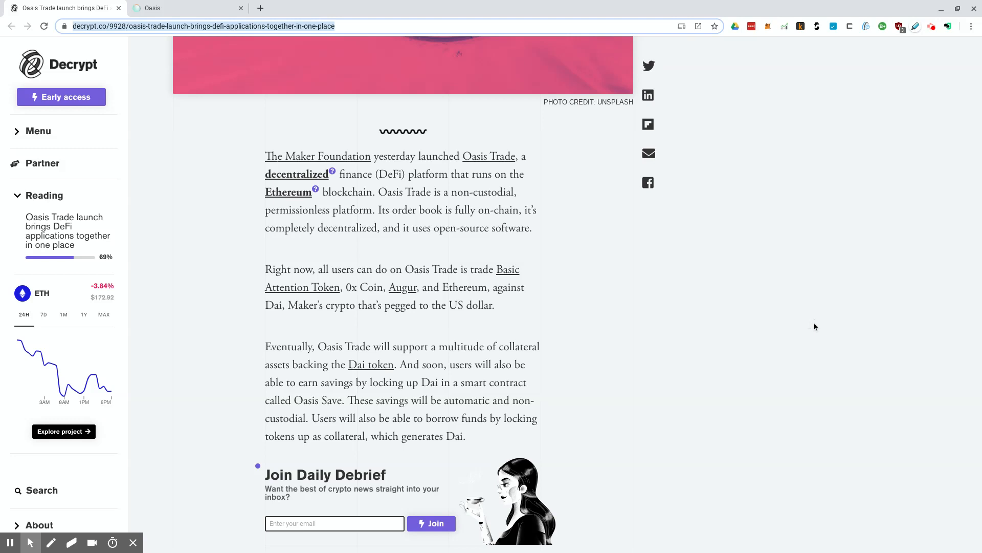
pyautogui.scroll(-3)
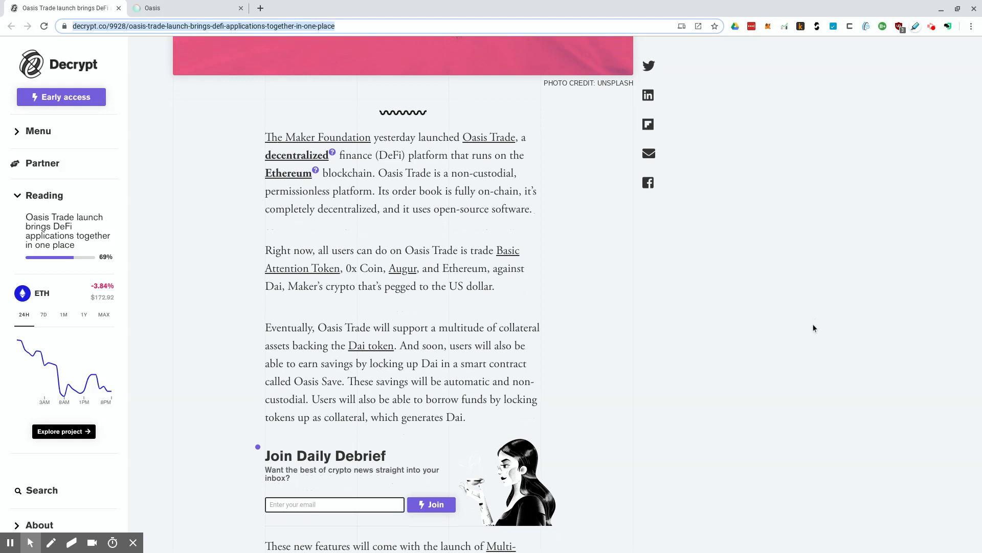
pyautogui.scroll(-3)
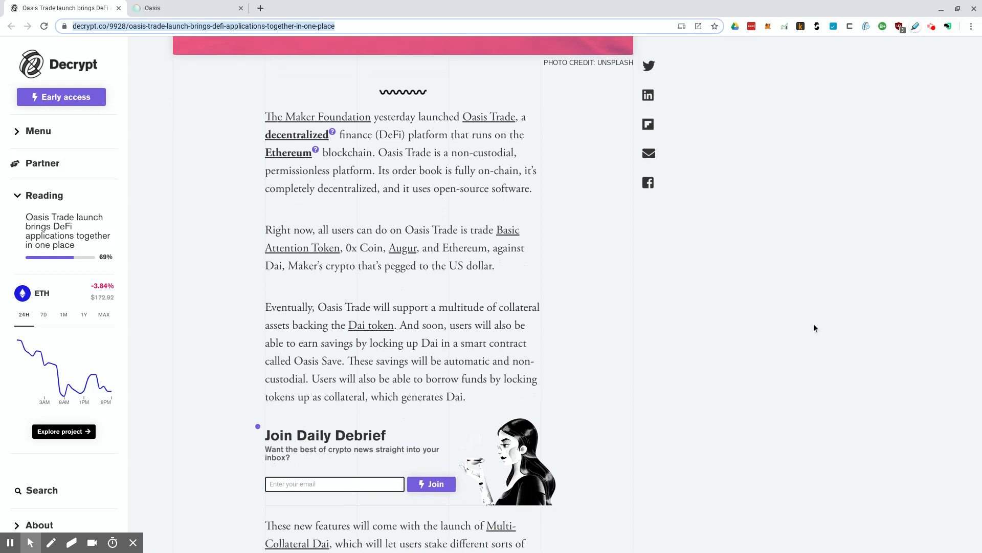
pyautogui.scroll(-3)
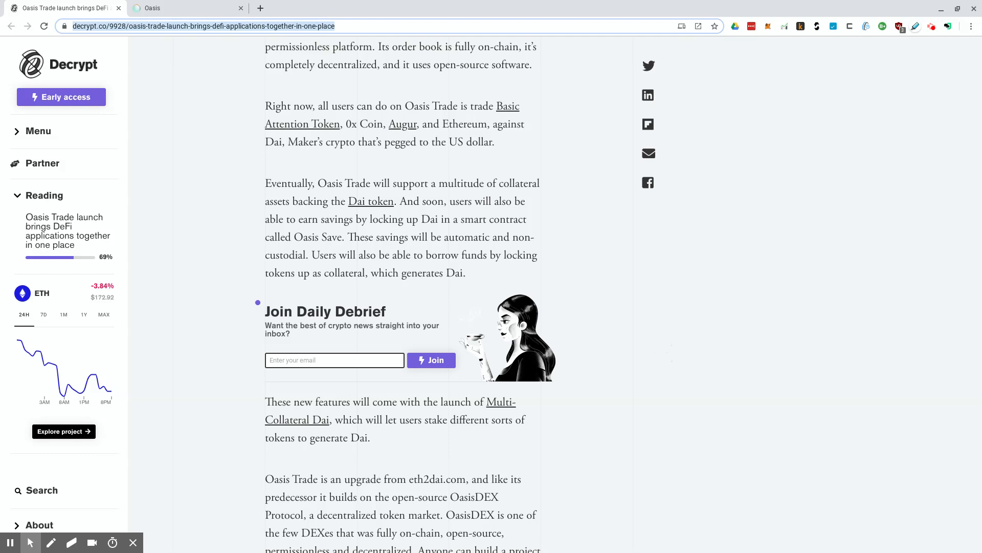
pyautogui.scroll(-3)
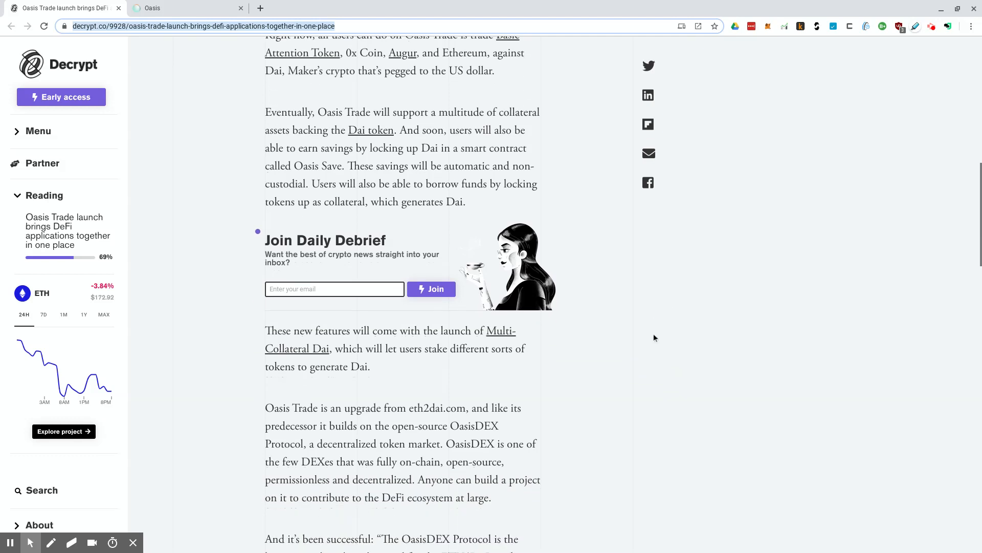
pyautogui.moveTo(663, 342)
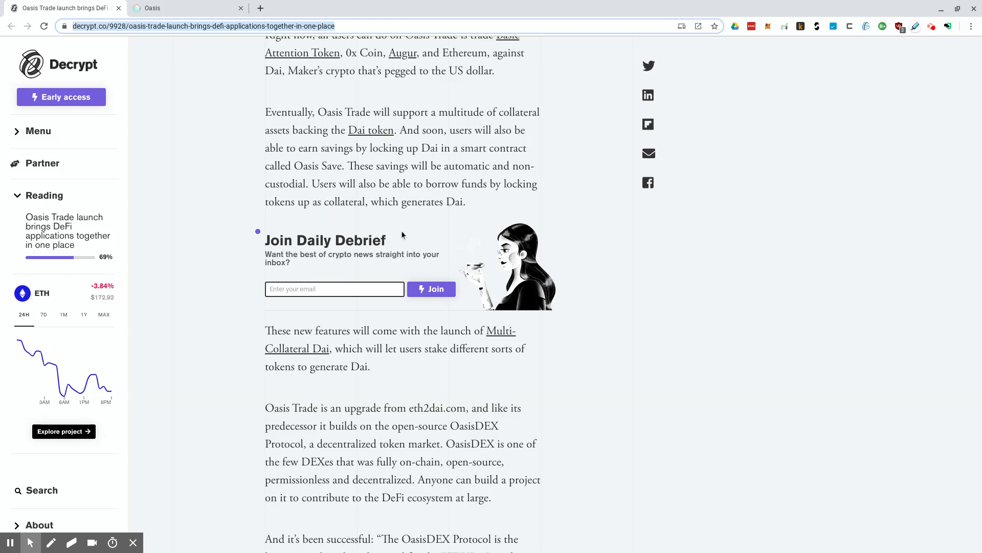
pyautogui.moveTo(438, 233)
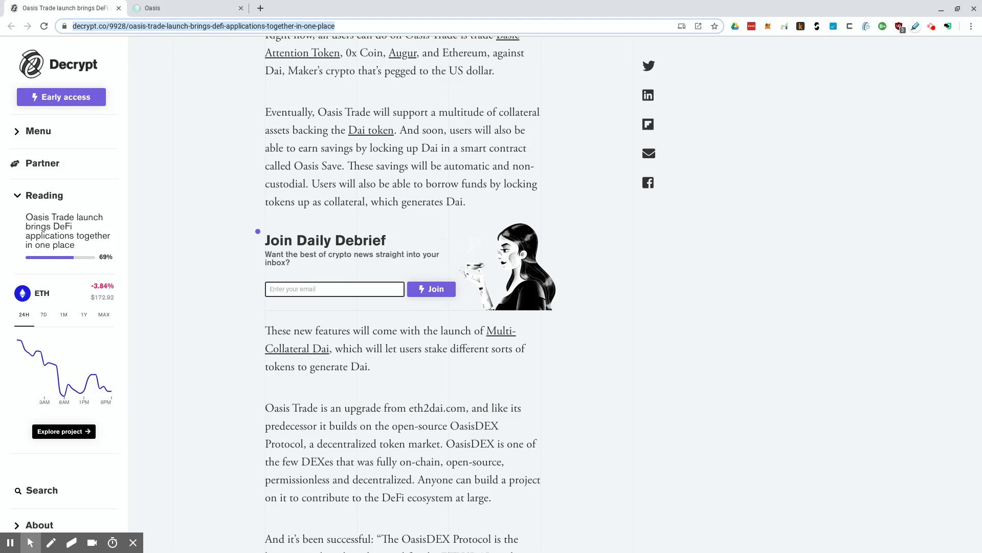
pyautogui.moveTo(296, 126)
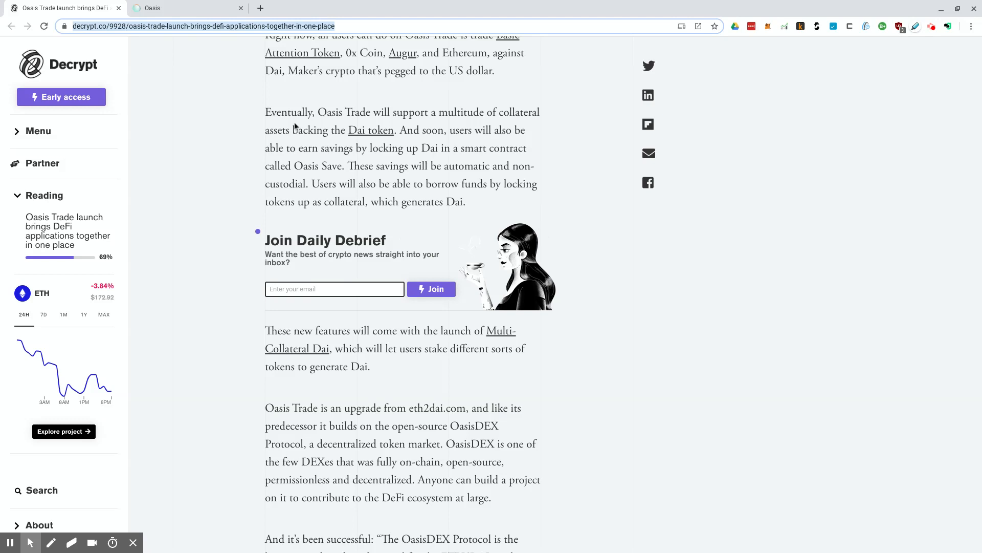
# Step: Finish the Decrypt article including the Oasis head's quote, then return to oasis.app
pyautogui.click(182, 8)
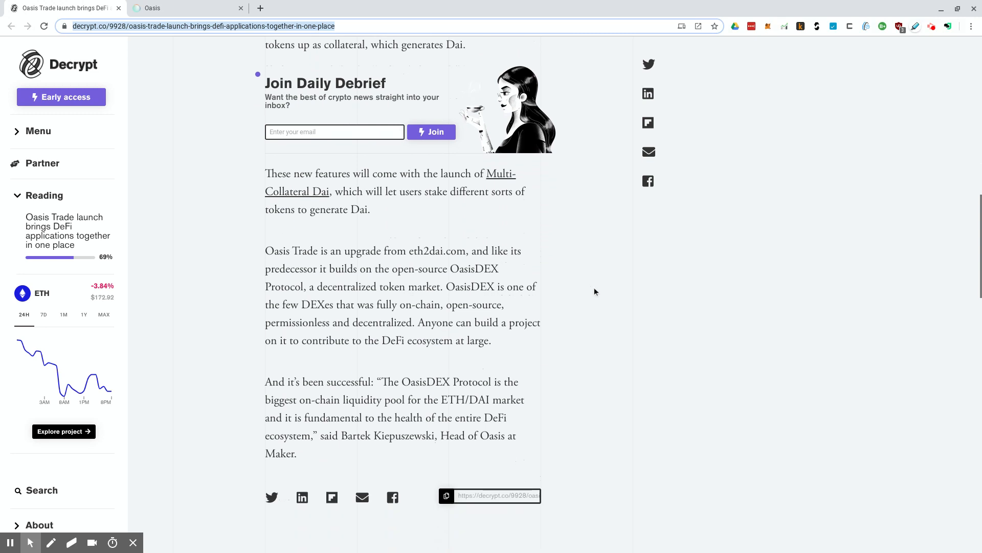
pyautogui.moveTo(771, 371)
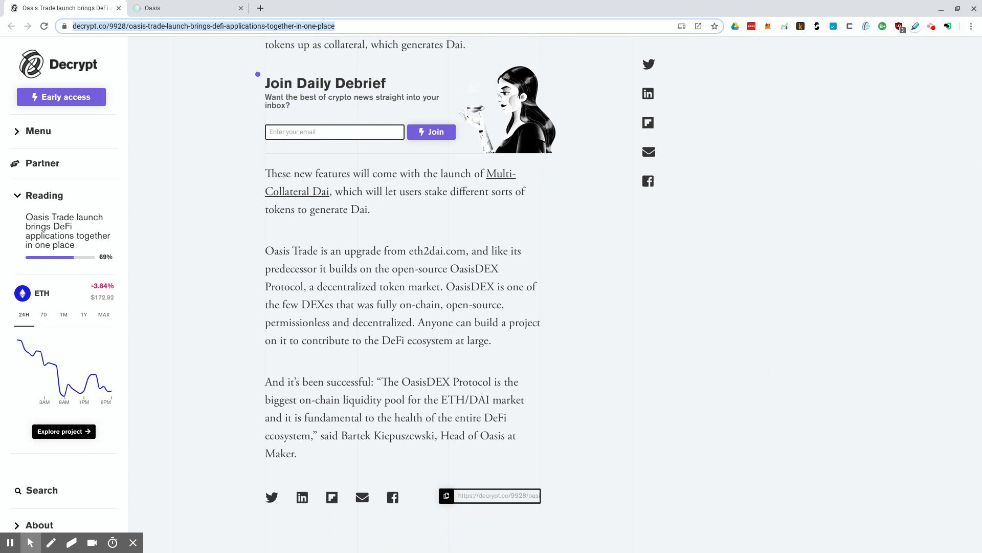
pyautogui.scroll(-3)
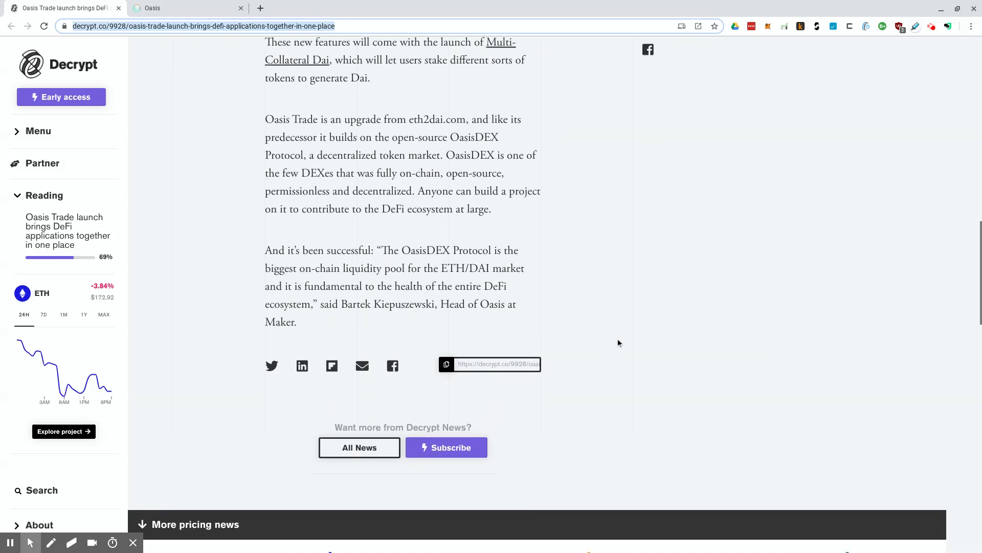
pyautogui.moveTo(631, 339)
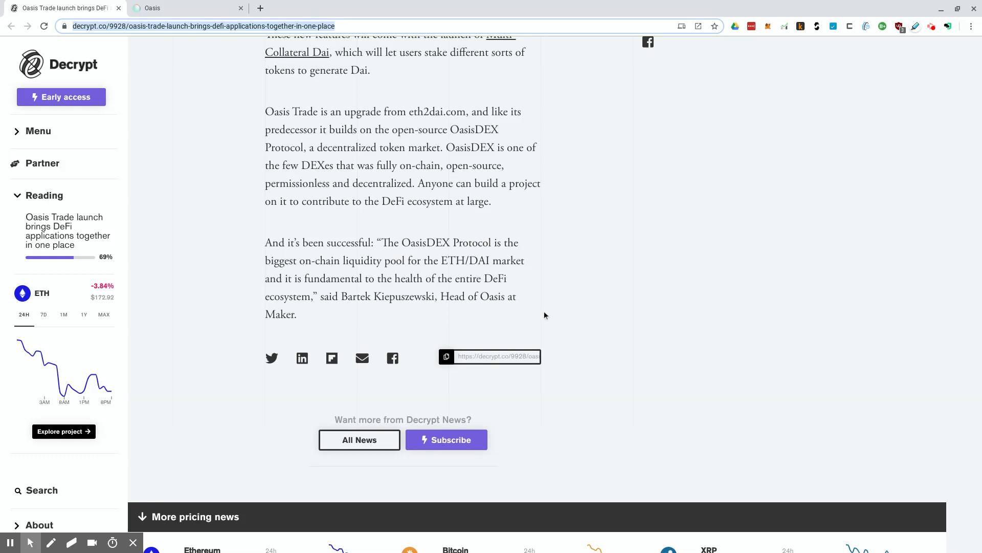
pyautogui.moveTo(559, 297)
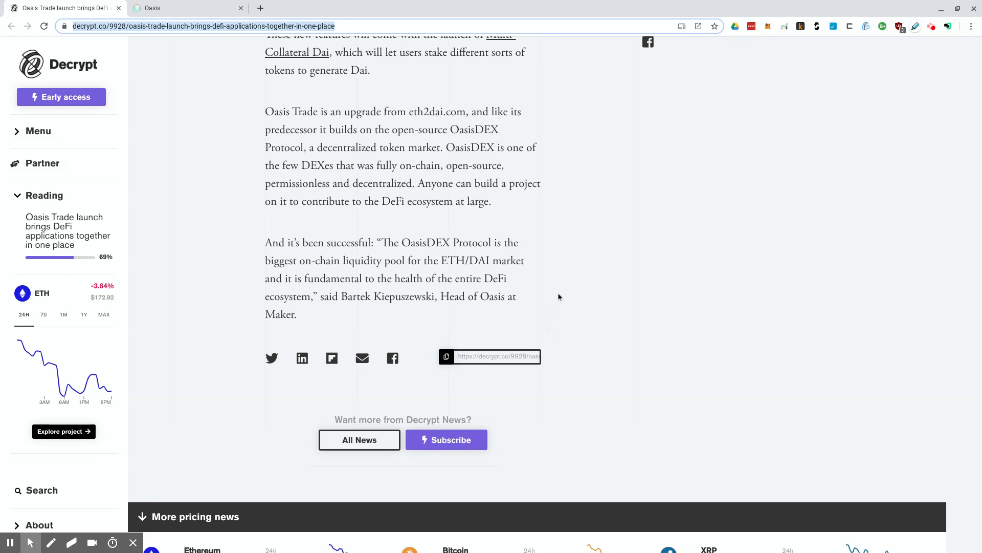
pyautogui.click(181, 9)
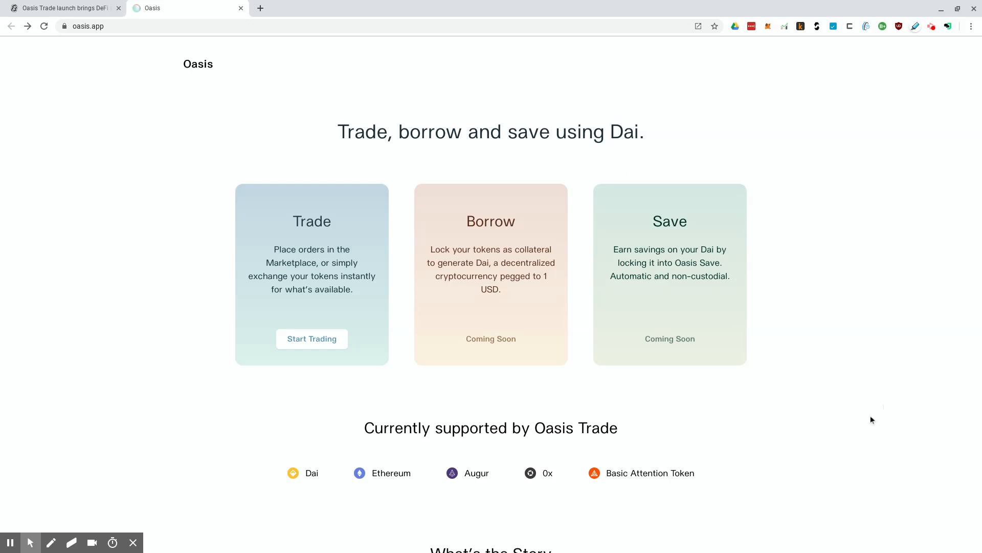
pyautogui.moveTo(797, 388)
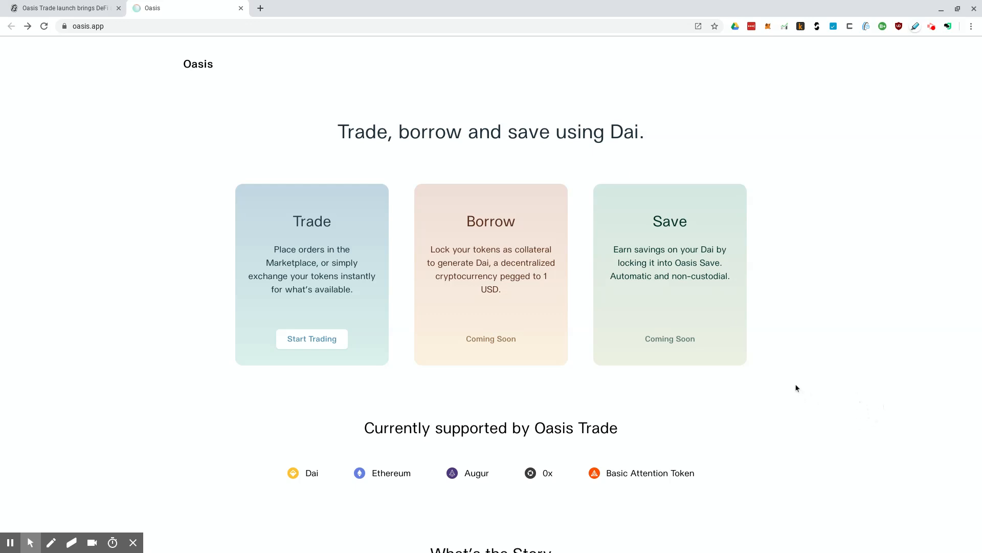
pyautogui.moveTo(309, 242)
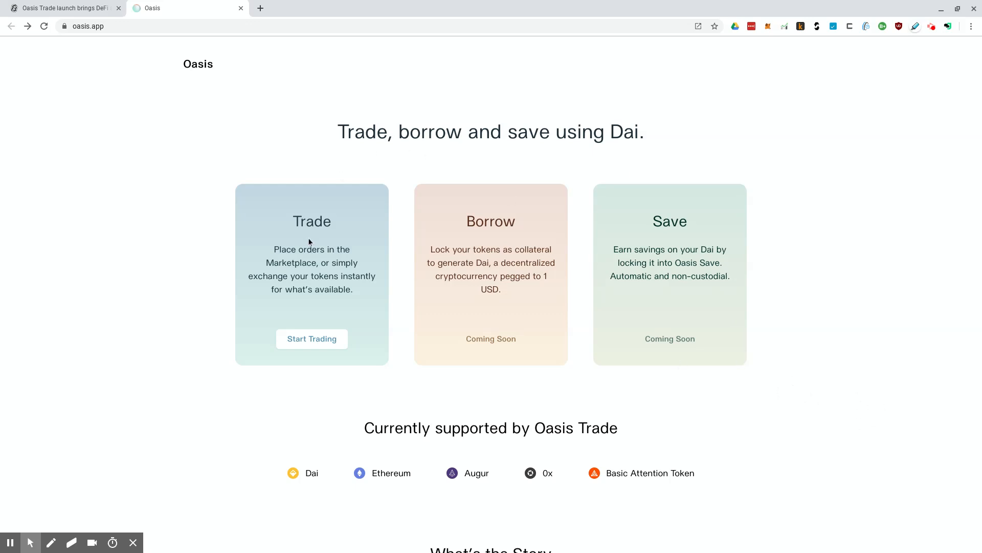
pyautogui.moveTo(298, 357)
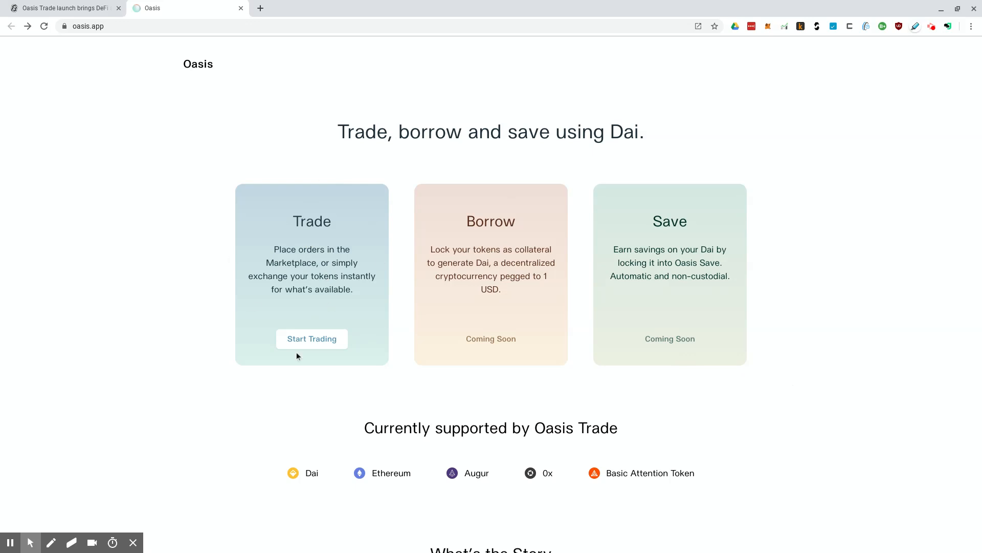
pyautogui.moveTo(123, 48)
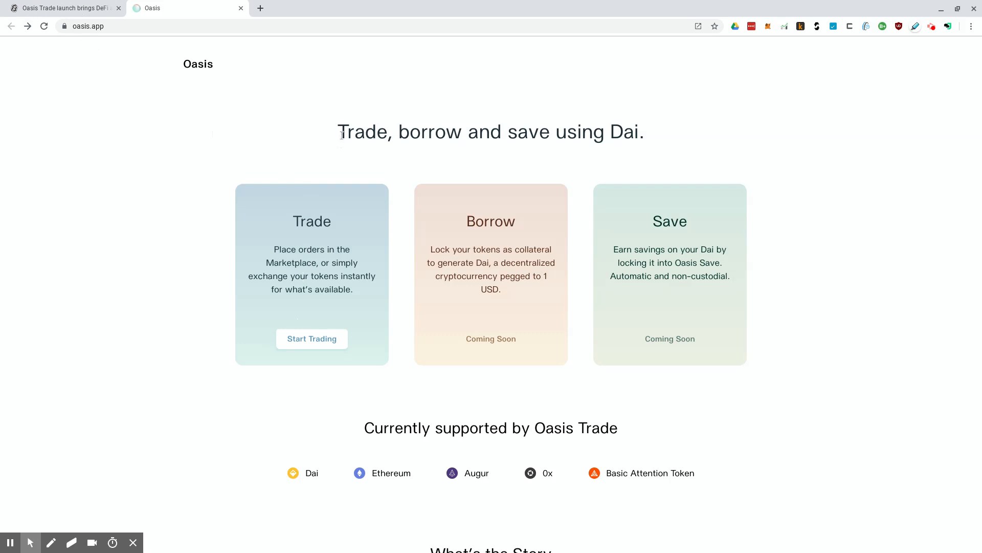
pyautogui.moveTo(606, 206)
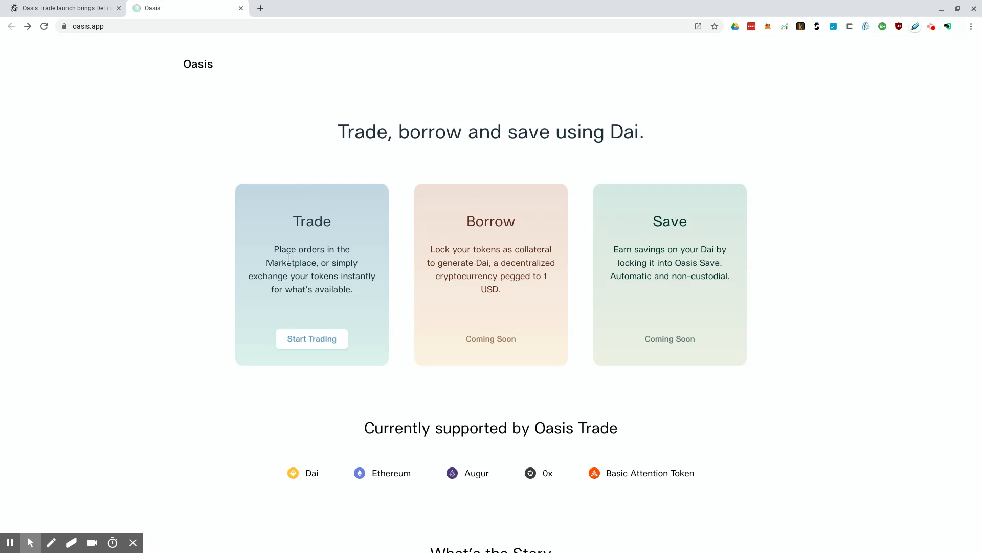
pyautogui.moveTo(358, 288)
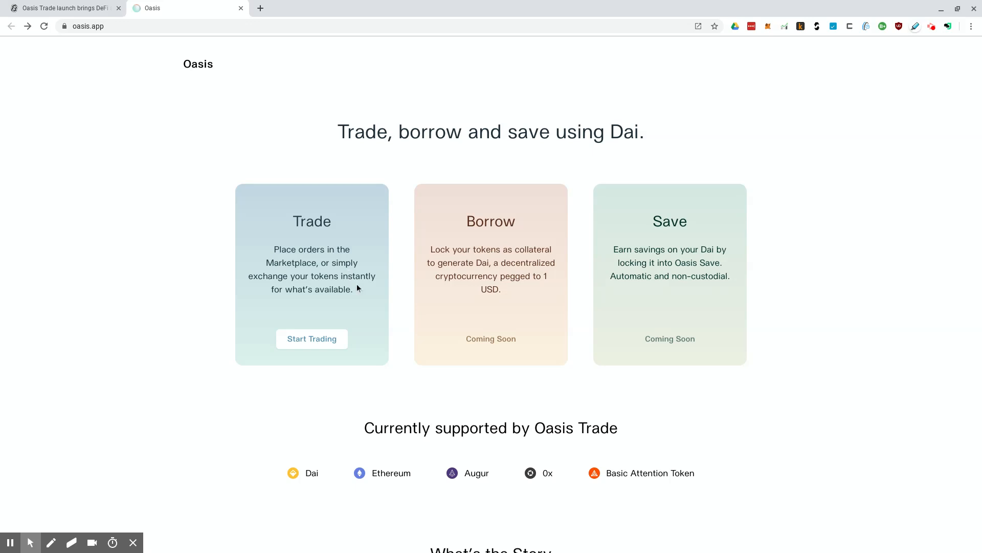
pyautogui.moveTo(354, 303)
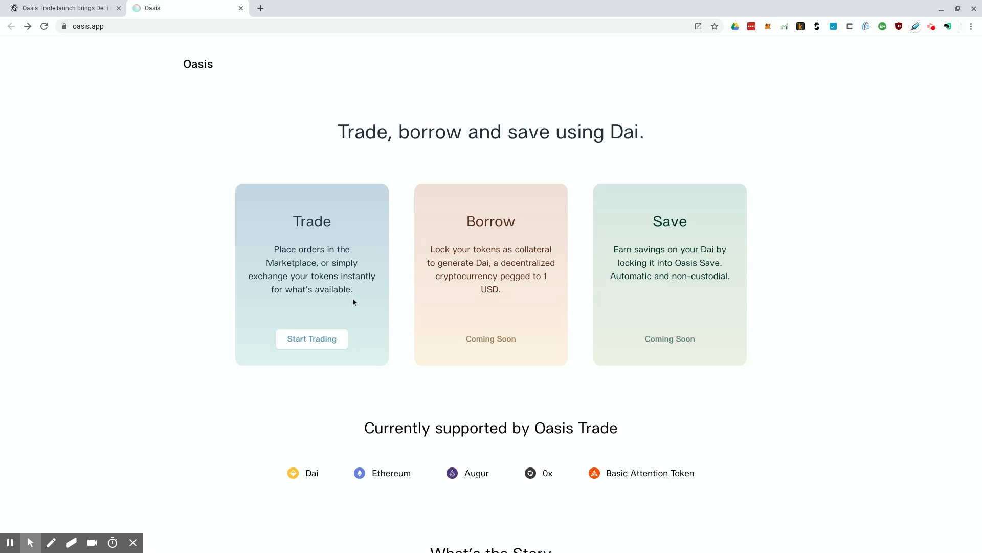
pyautogui.moveTo(413, 315)
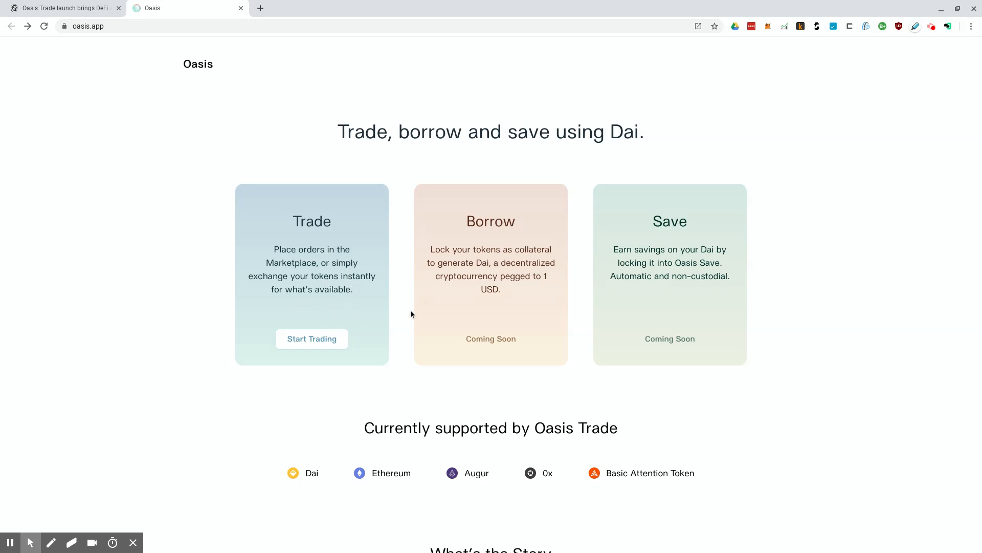
pyautogui.moveTo(552, 250)
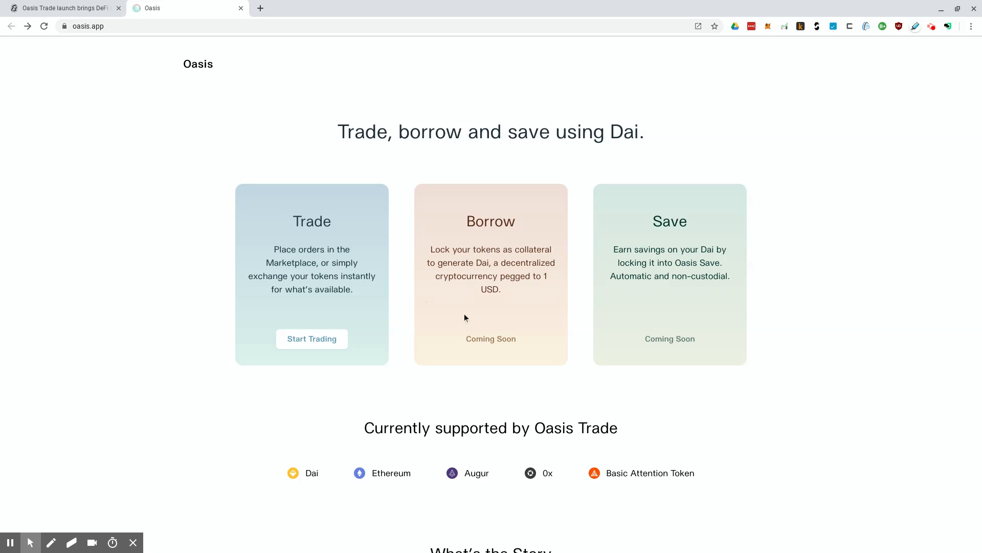
pyautogui.moveTo(504, 310)
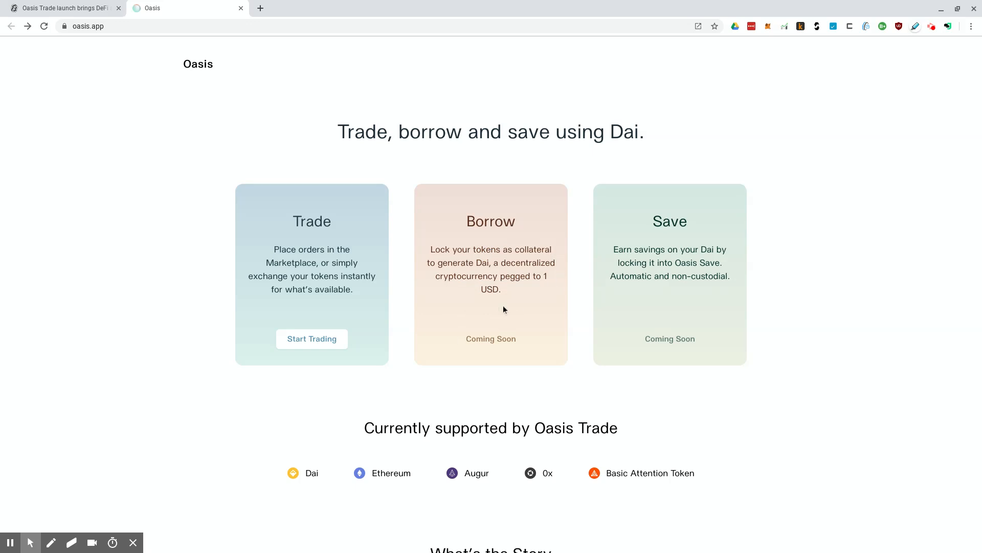
pyautogui.moveTo(541, 273)
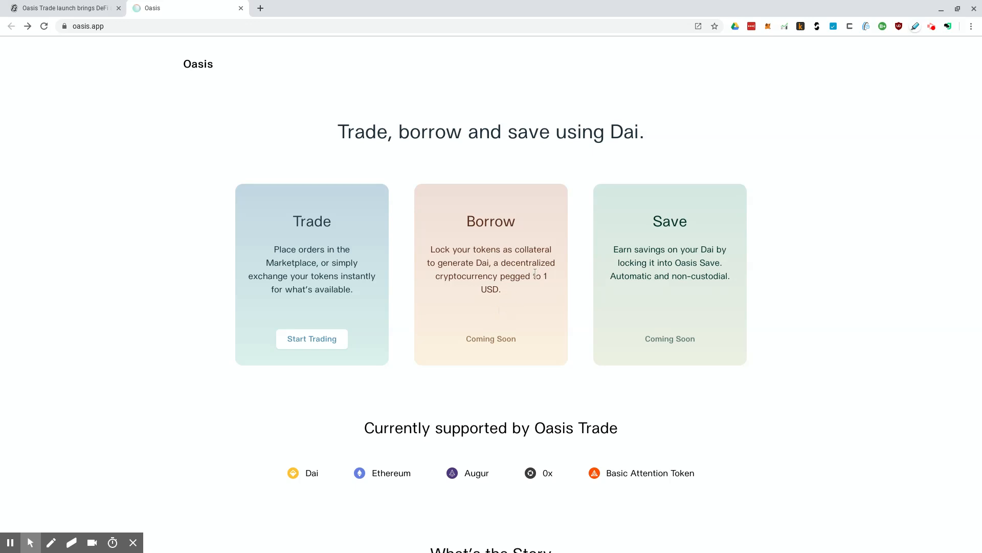
pyautogui.moveTo(556, 331)
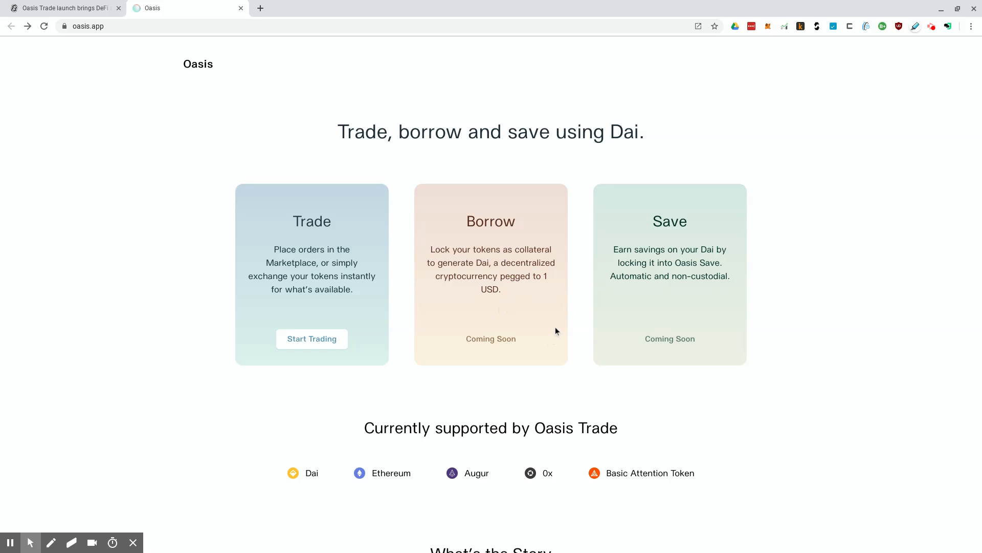
# Step: Scroll the Oasis landing page past supported tokens to 'What's the Story' and Ethereum security
pyautogui.scroll(-3)
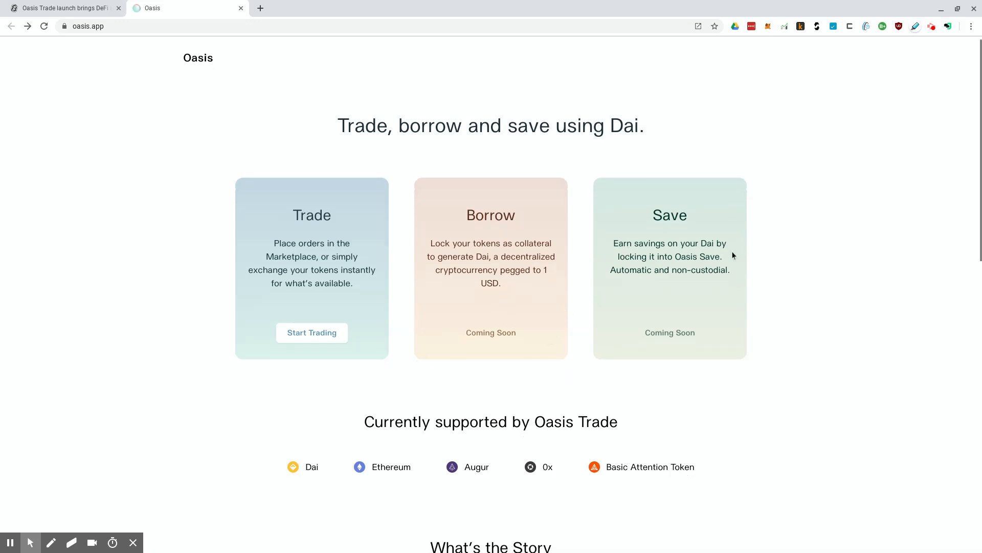
pyautogui.scroll(-3)
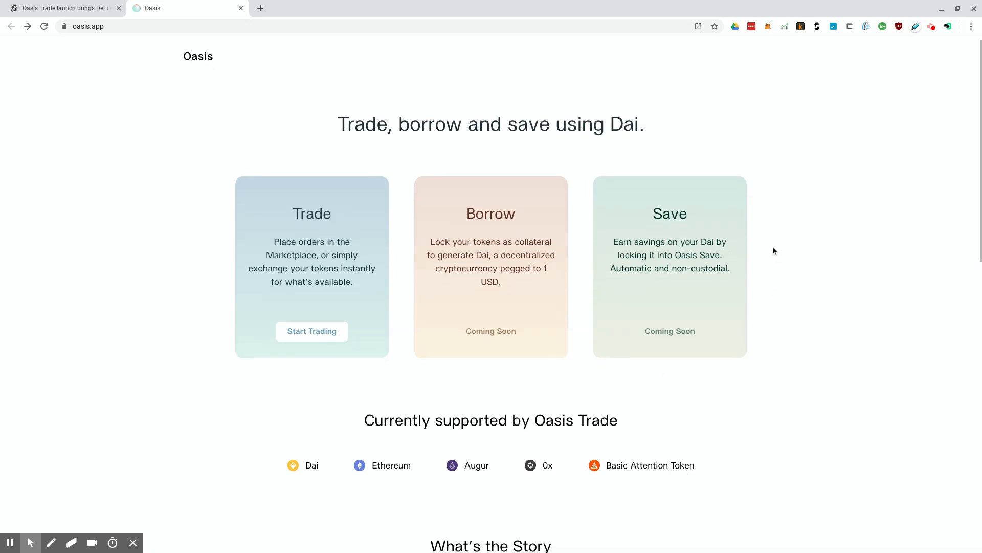
pyautogui.moveTo(739, 262)
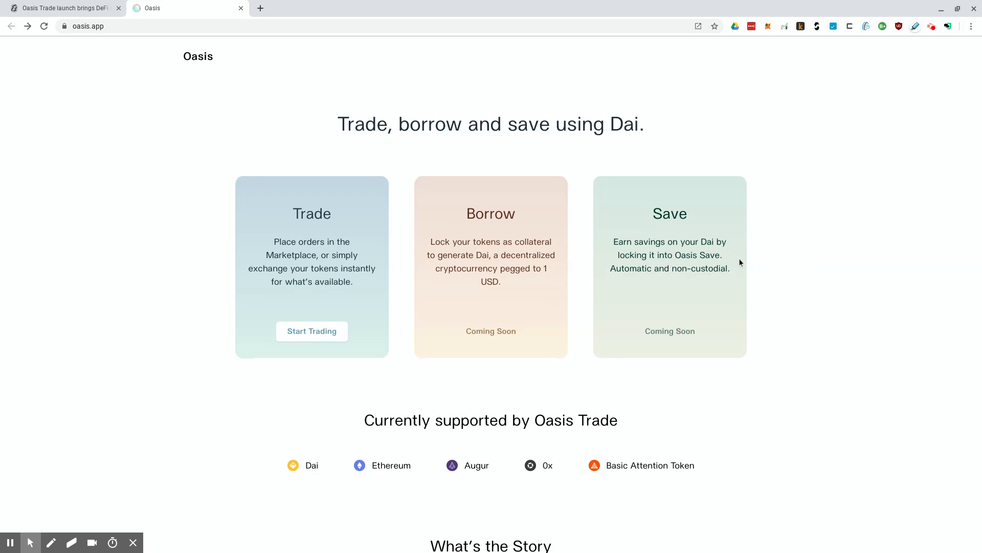
pyautogui.moveTo(721, 283)
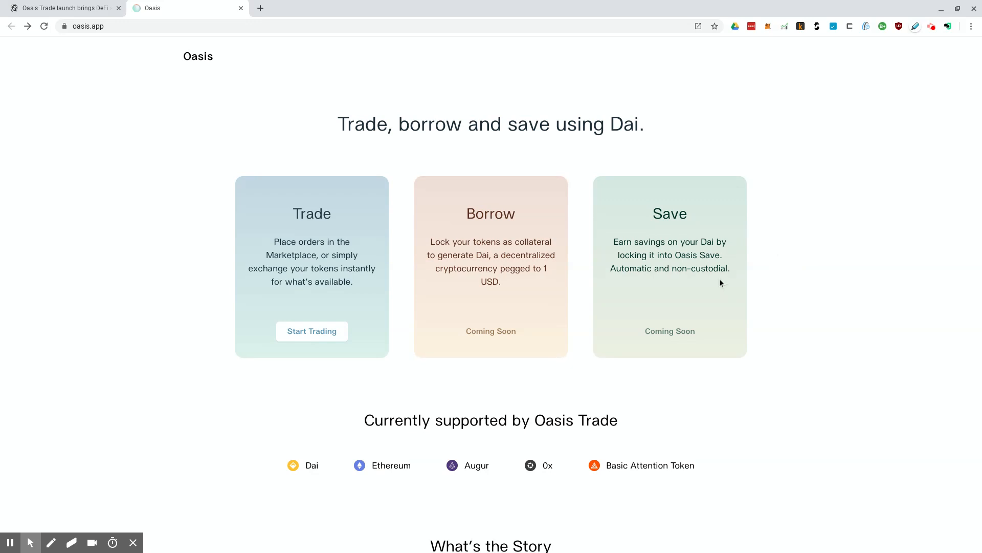
pyautogui.moveTo(701, 297)
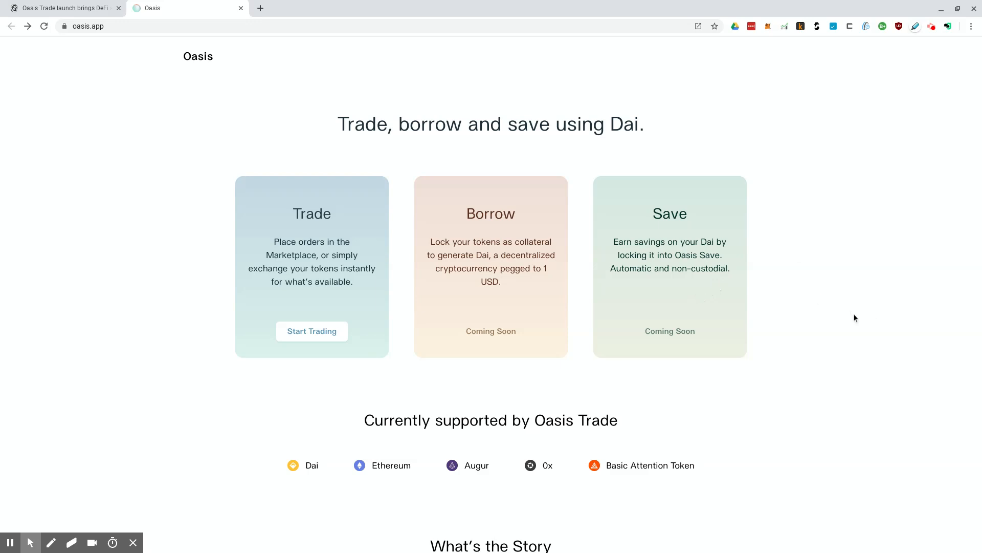
pyautogui.moveTo(850, 307)
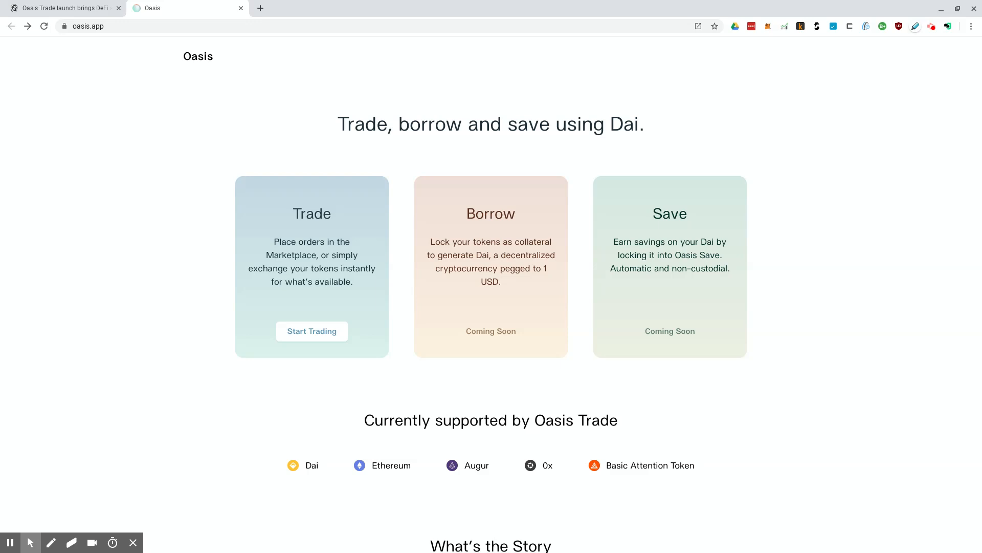
pyautogui.moveTo(842, 320)
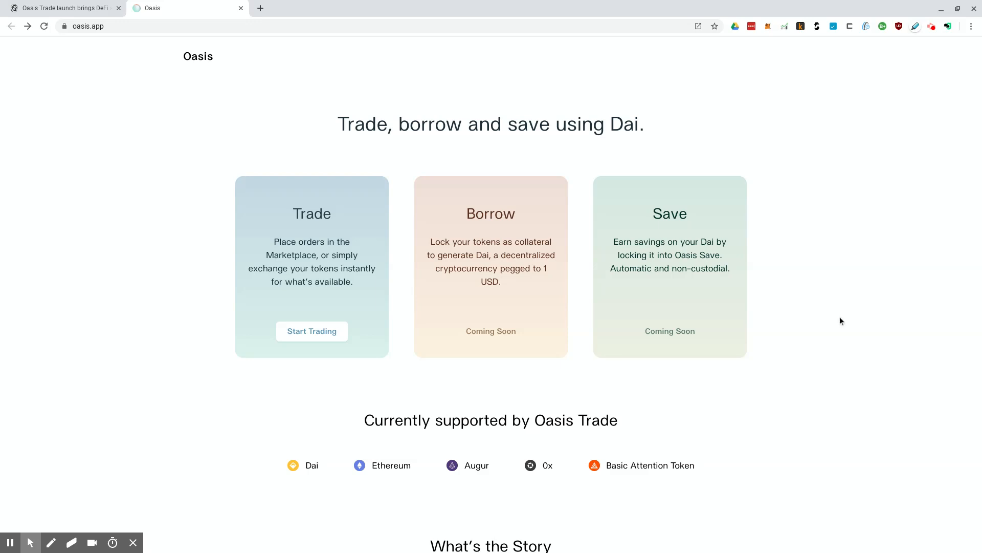
pyautogui.moveTo(633, 226)
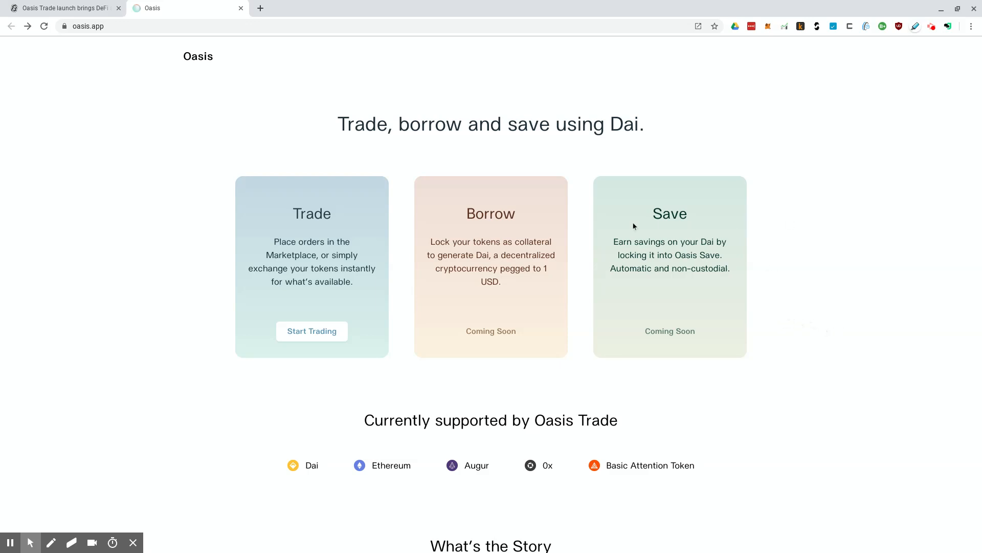
pyautogui.moveTo(319, 14)
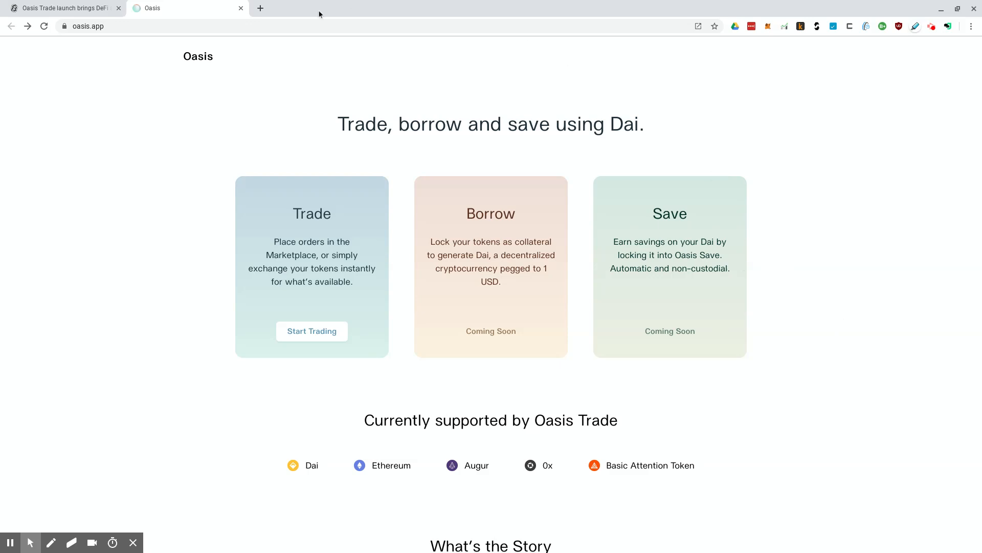
pyautogui.moveTo(817, 366)
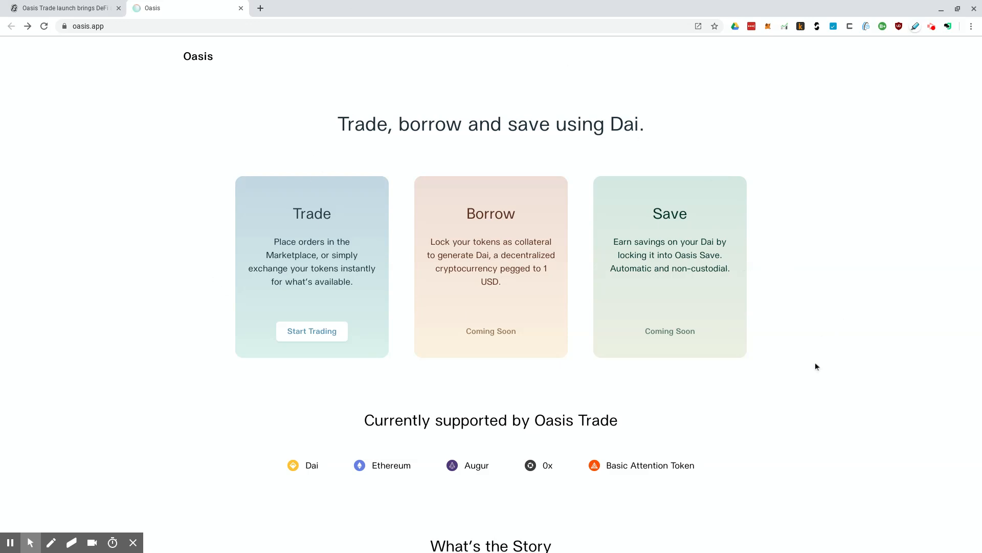
pyautogui.moveTo(450, 399)
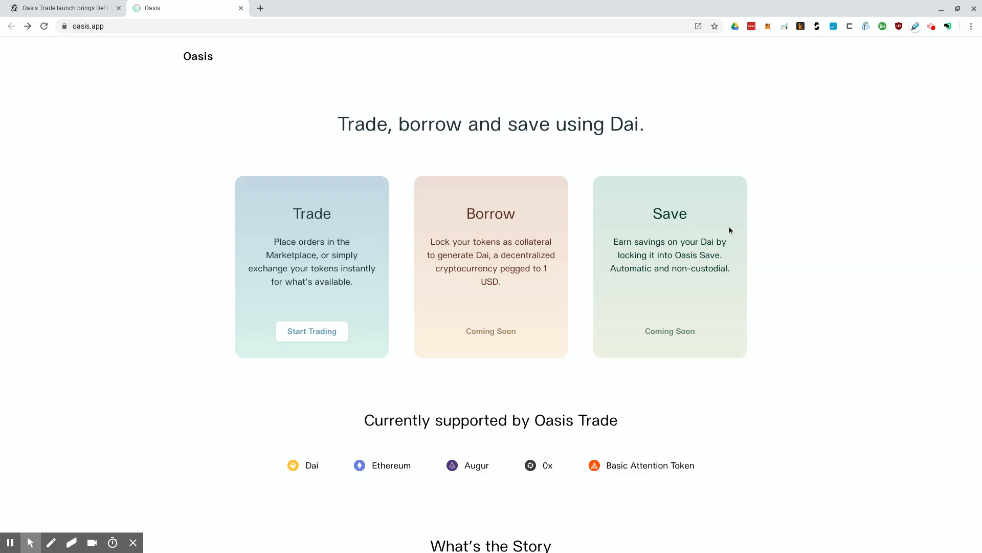
pyautogui.moveTo(536, 227)
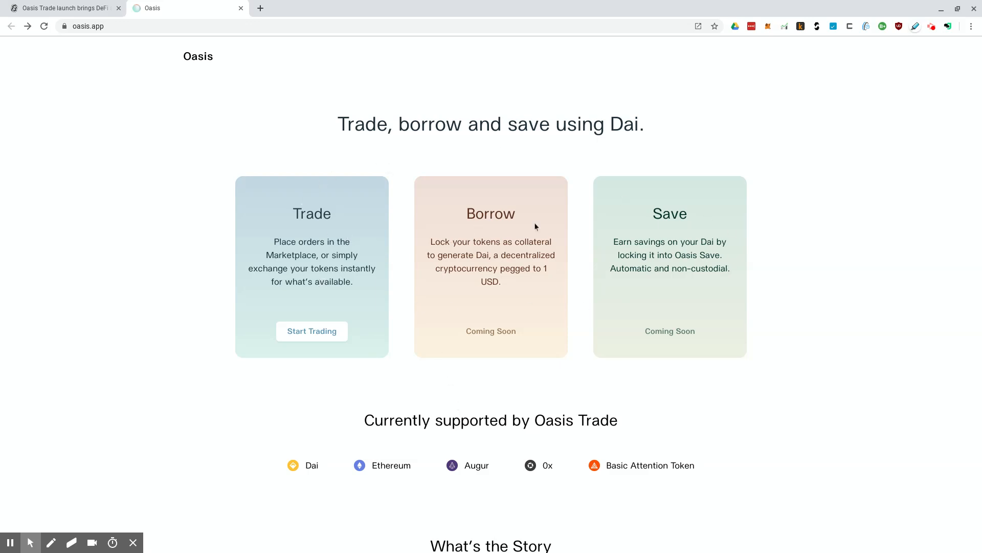
pyautogui.moveTo(530, 209)
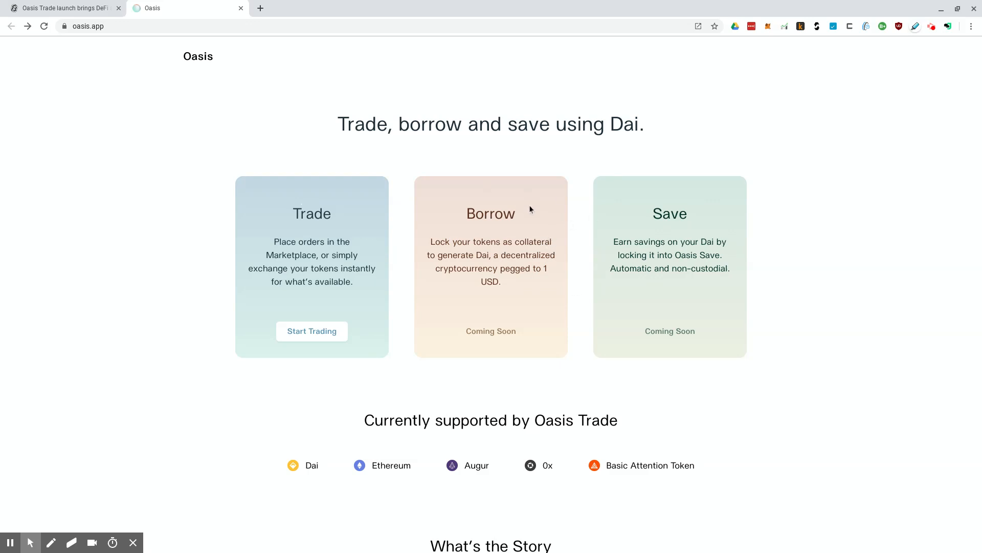
pyautogui.moveTo(568, 239)
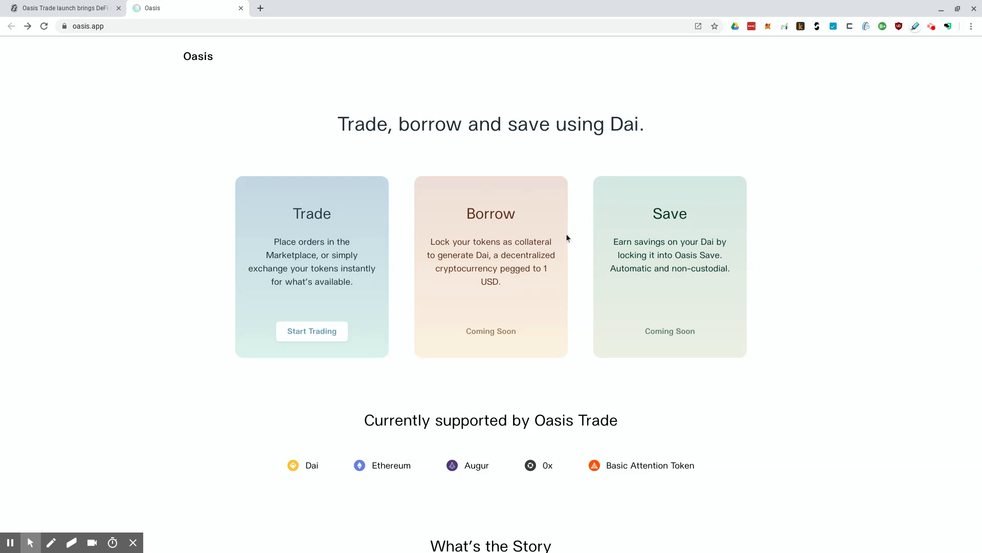
pyautogui.moveTo(567, 237)
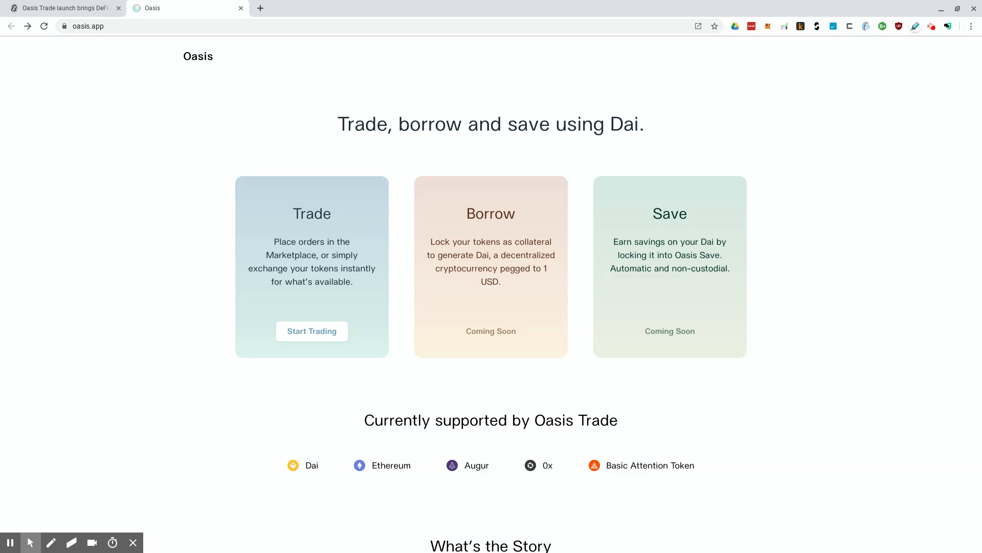
pyautogui.moveTo(80, 94)
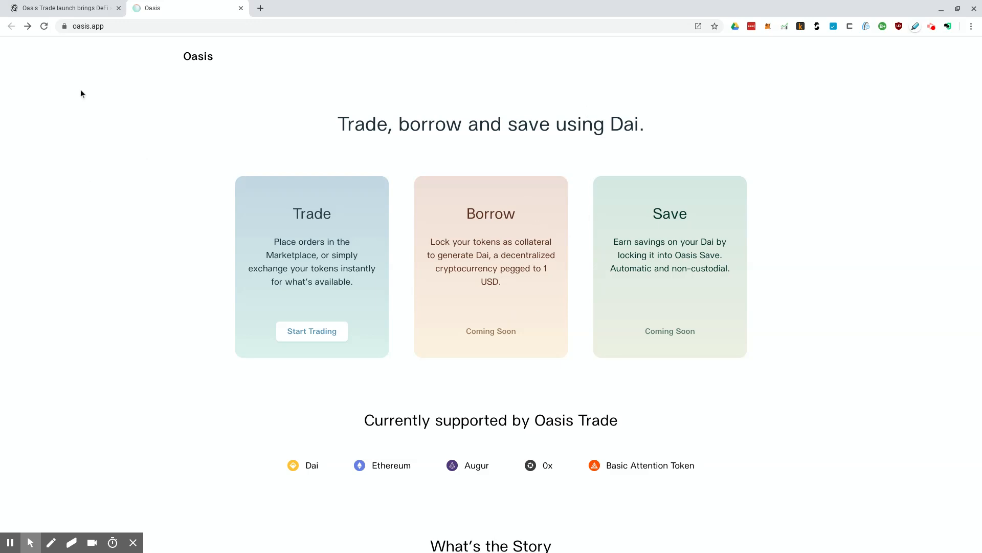
pyautogui.moveTo(511, 329)
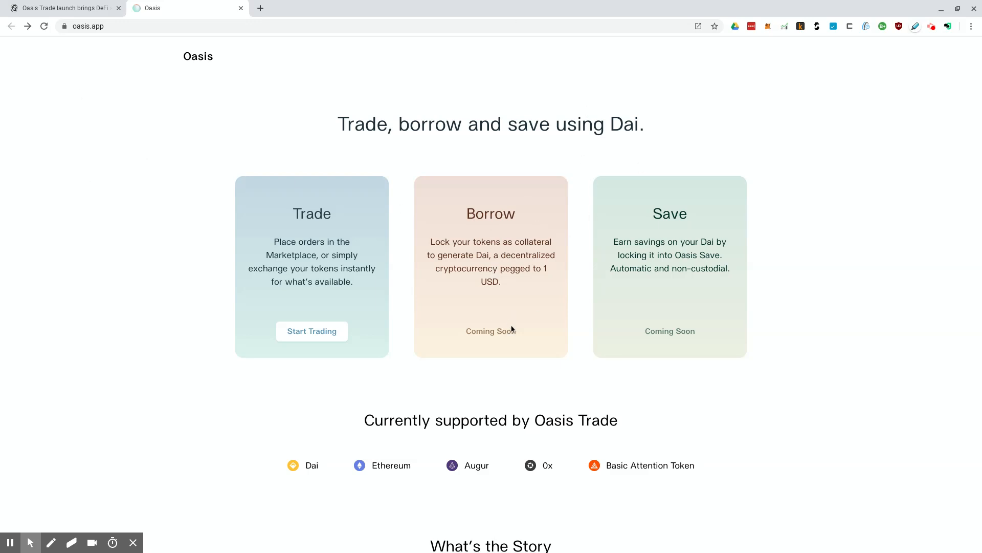
pyautogui.moveTo(513, 359)
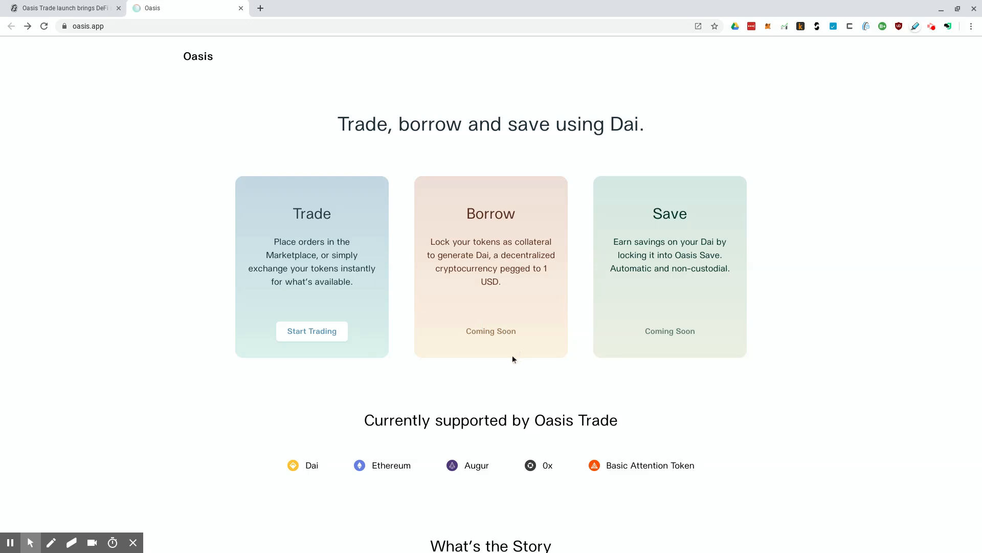
pyautogui.moveTo(460, 290)
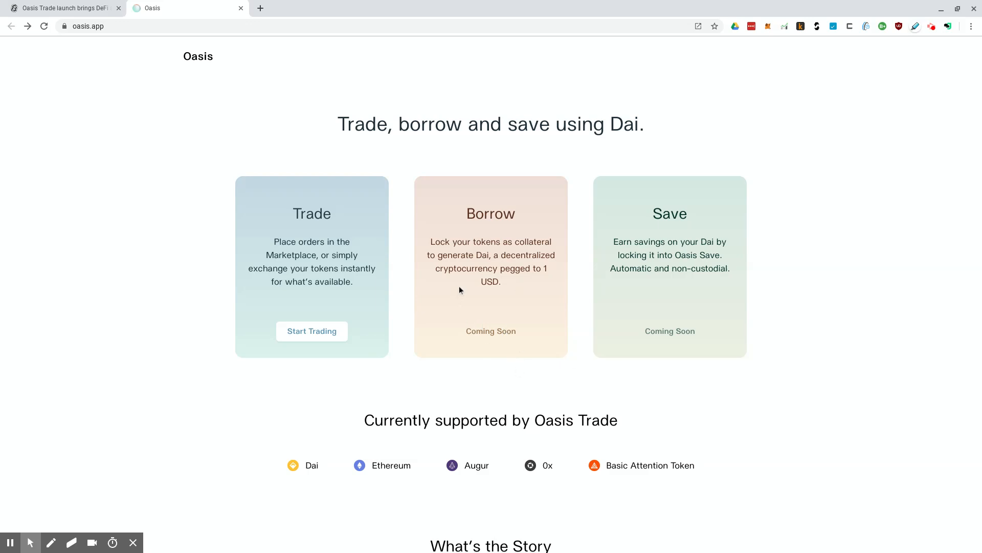
pyautogui.moveTo(613, 324)
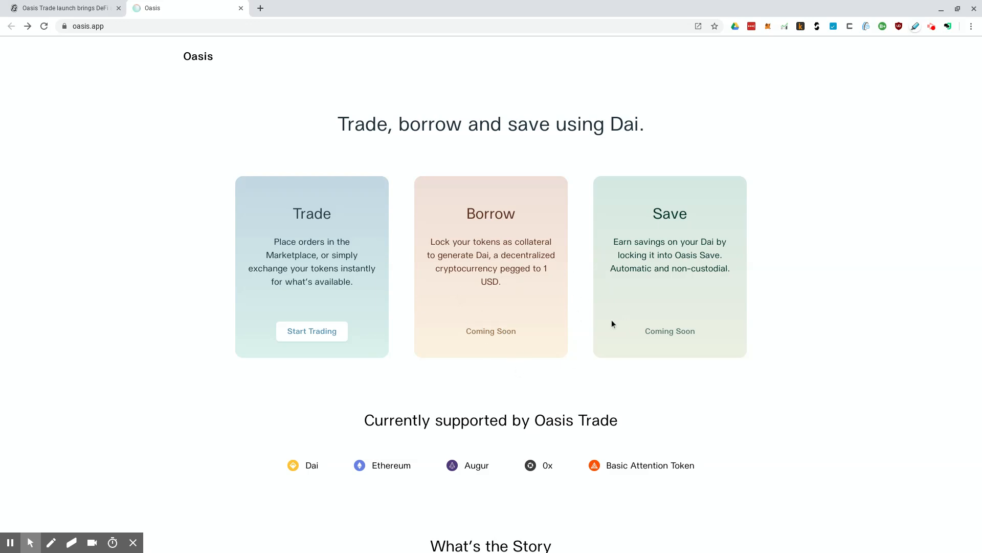
pyautogui.moveTo(423, 185)
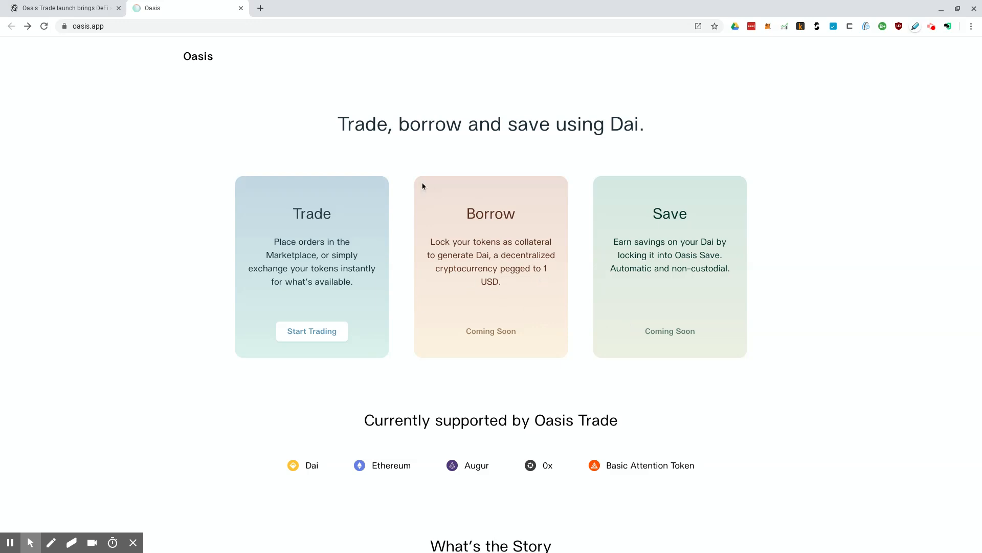
pyautogui.moveTo(429, 280)
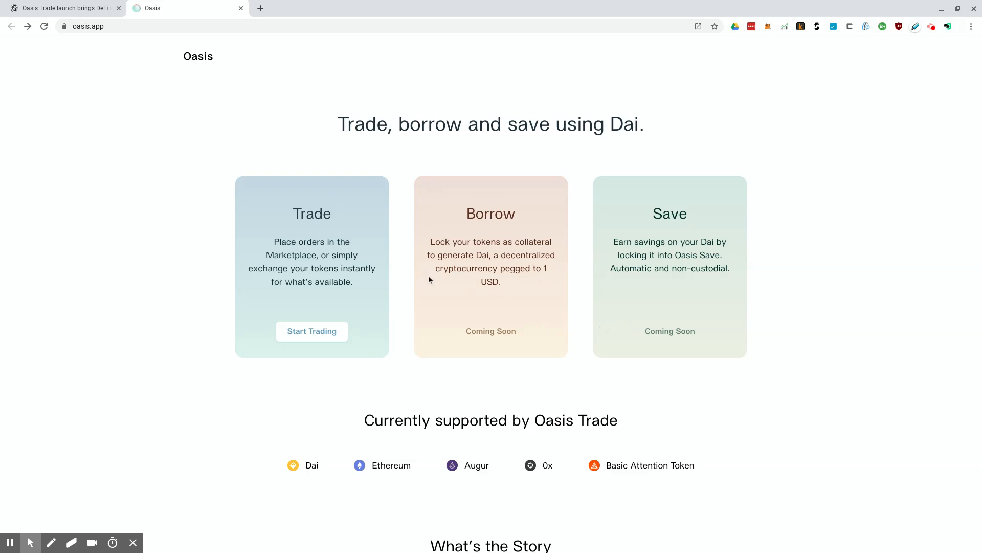
pyautogui.moveTo(421, 256)
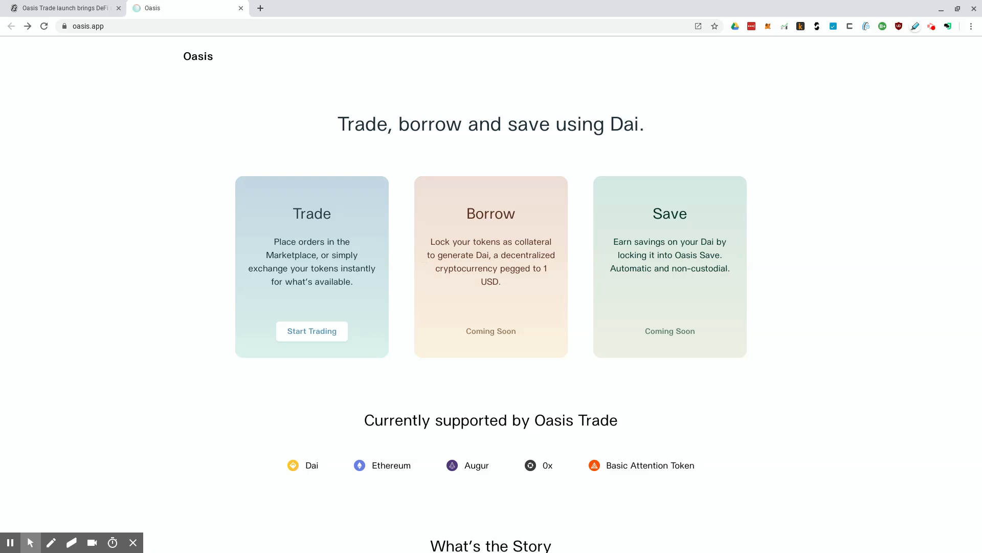
pyautogui.moveTo(536, 305)
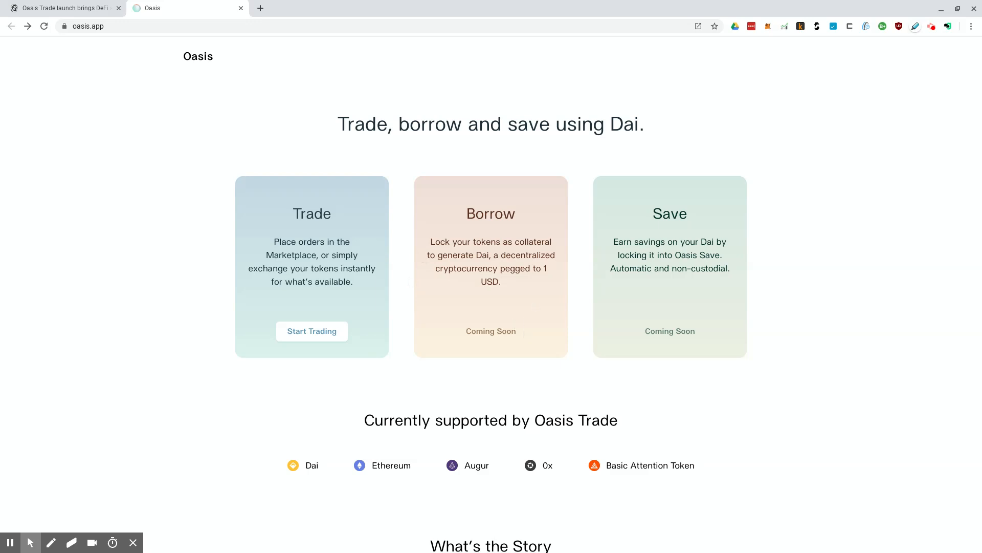
pyautogui.moveTo(536, 312)
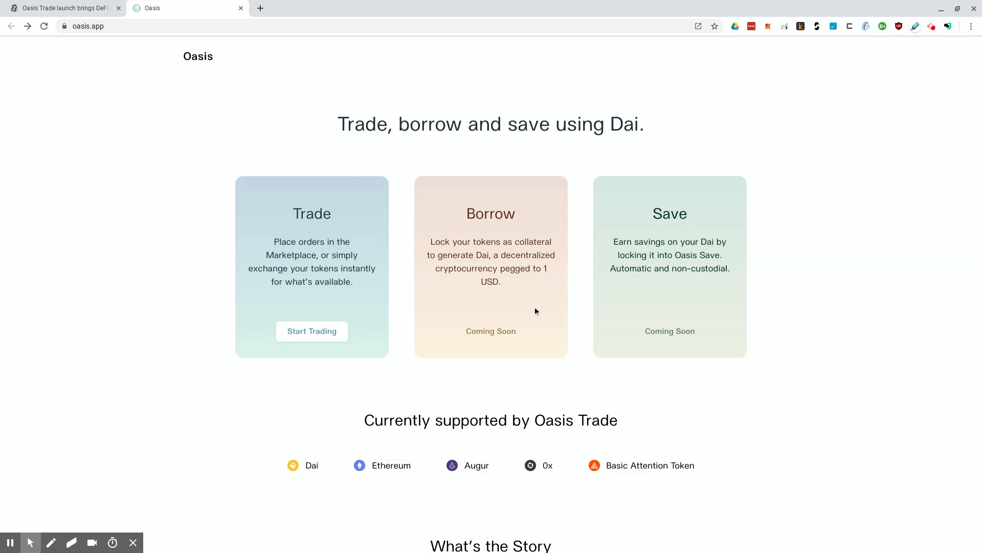
pyautogui.scroll(-3)
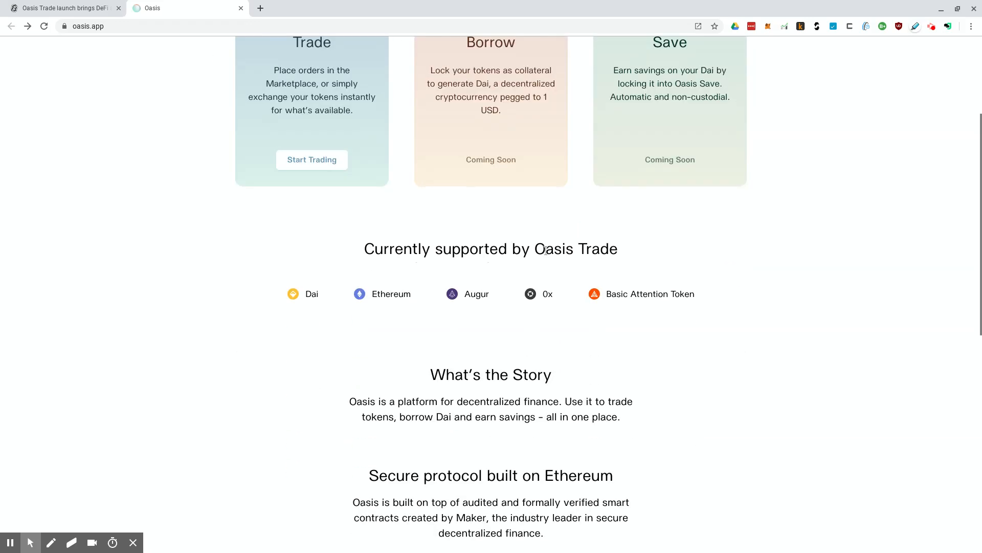
pyautogui.scroll(-3)
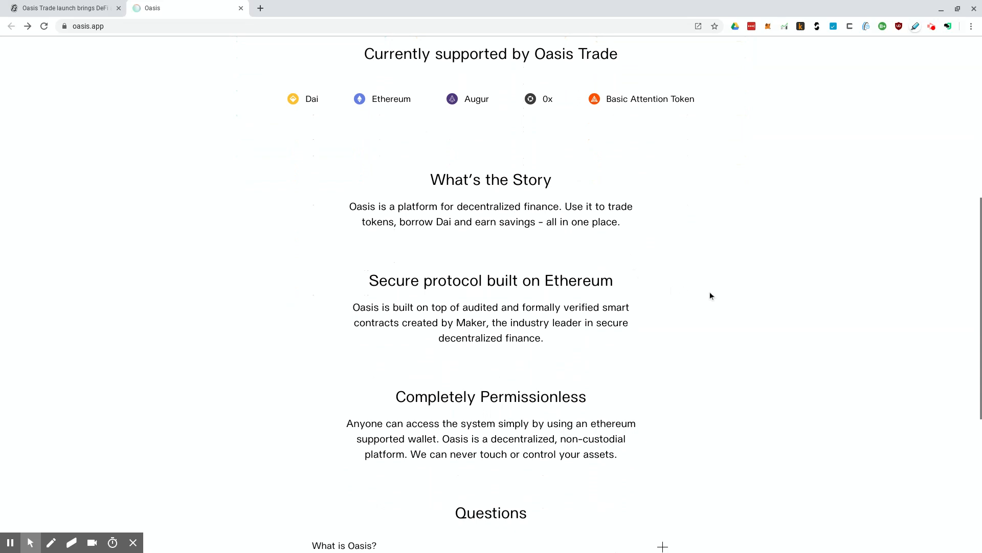
pyautogui.scroll(-3)
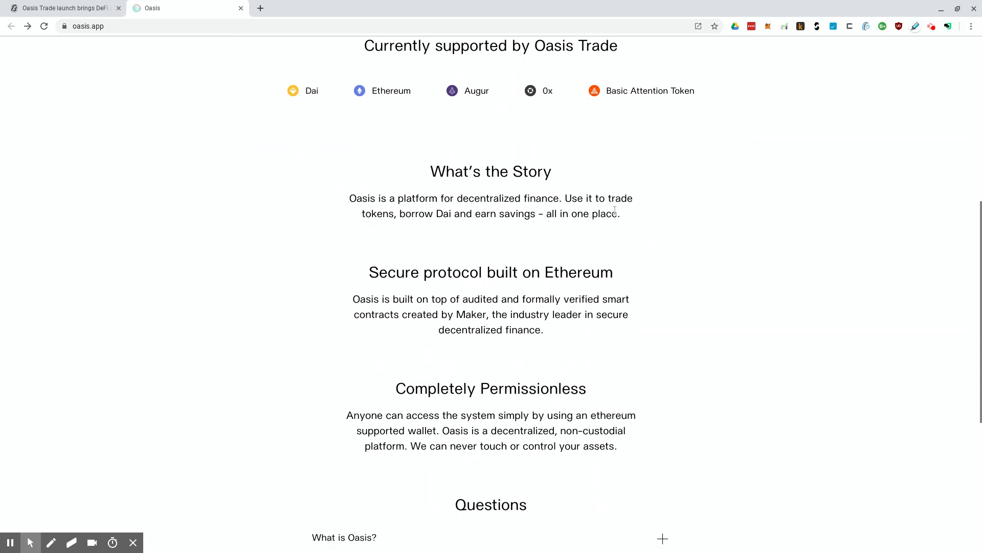
pyautogui.moveTo(293, 94)
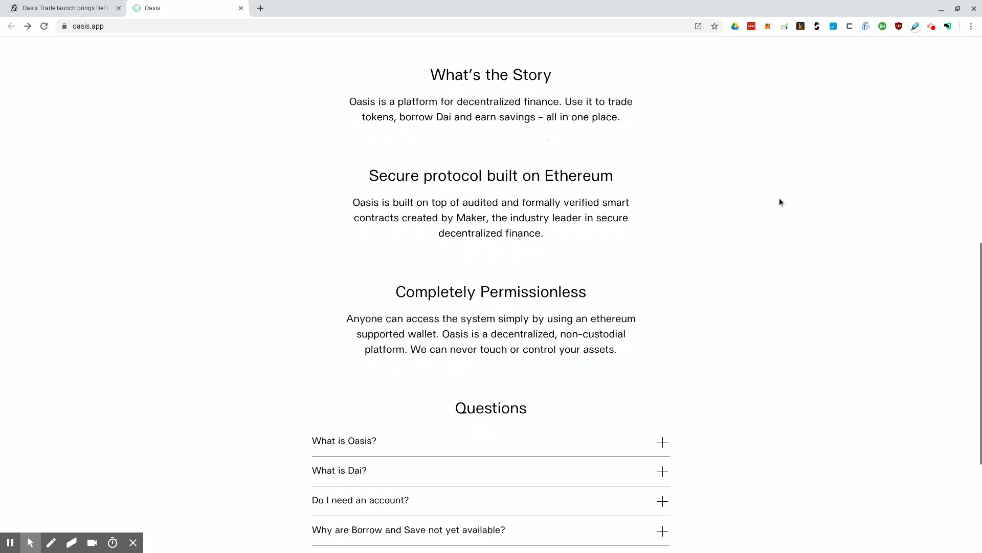
pyautogui.scroll(-3)
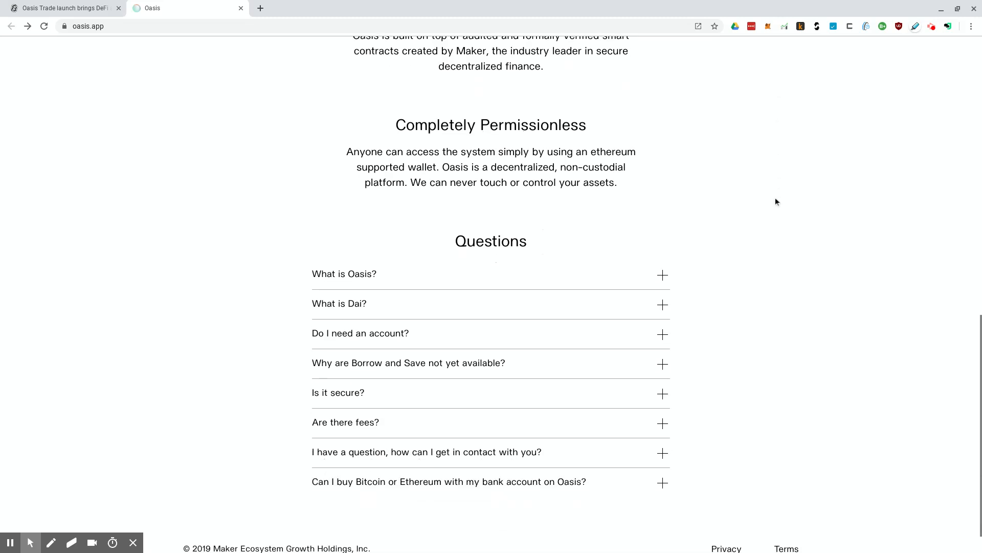
pyautogui.scroll(-3)
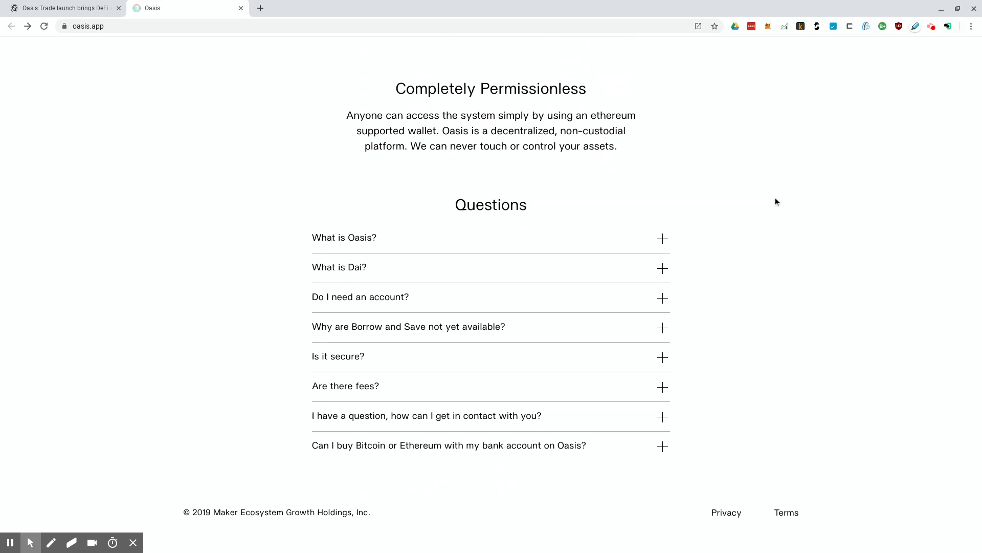
pyautogui.moveTo(768, 204)
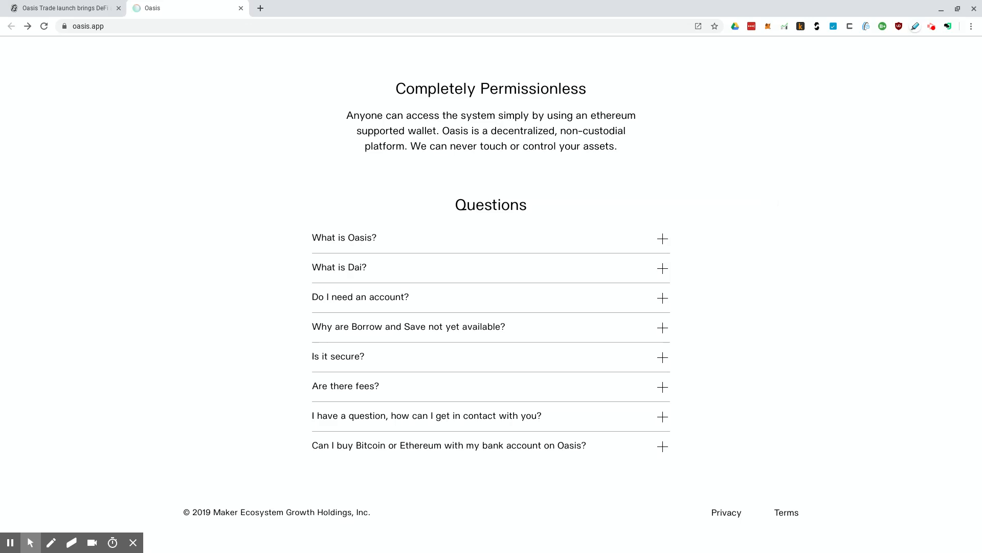
pyautogui.moveTo(745, 251)
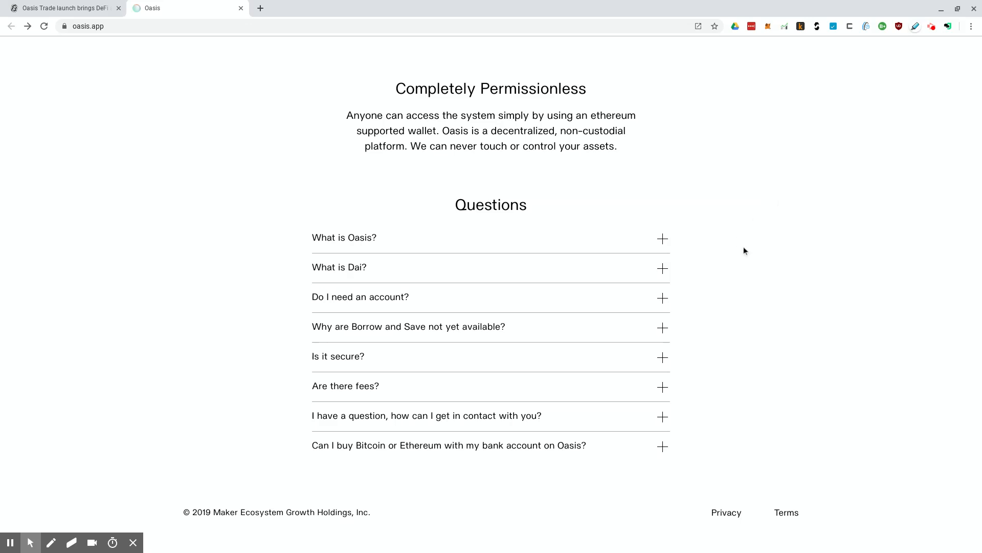
pyautogui.moveTo(698, 323)
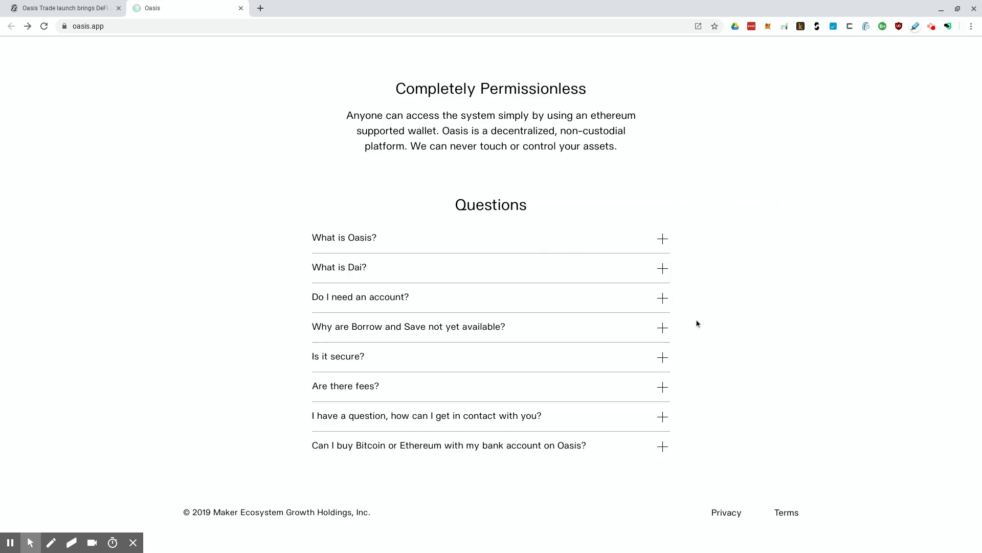
pyautogui.moveTo(384, 287)
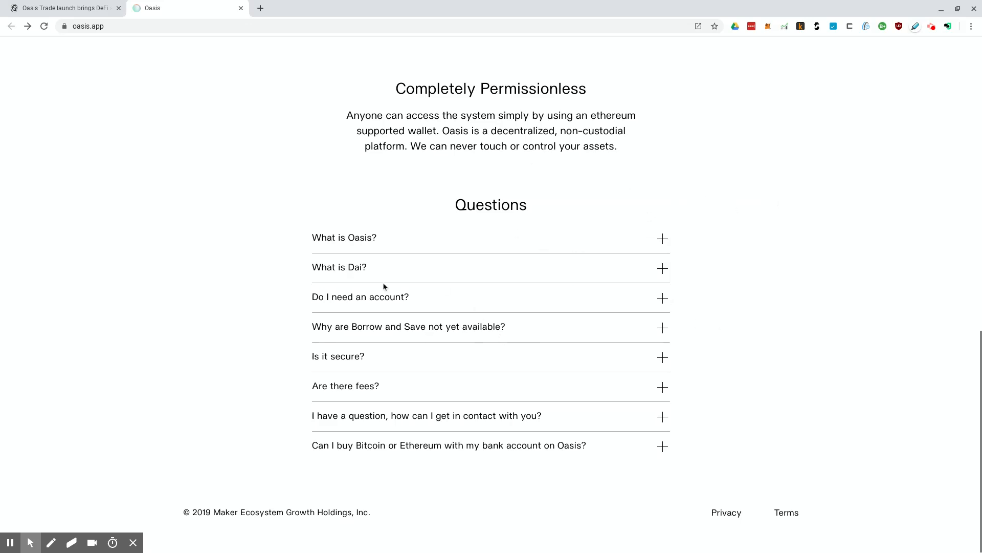
pyautogui.moveTo(534, 312)
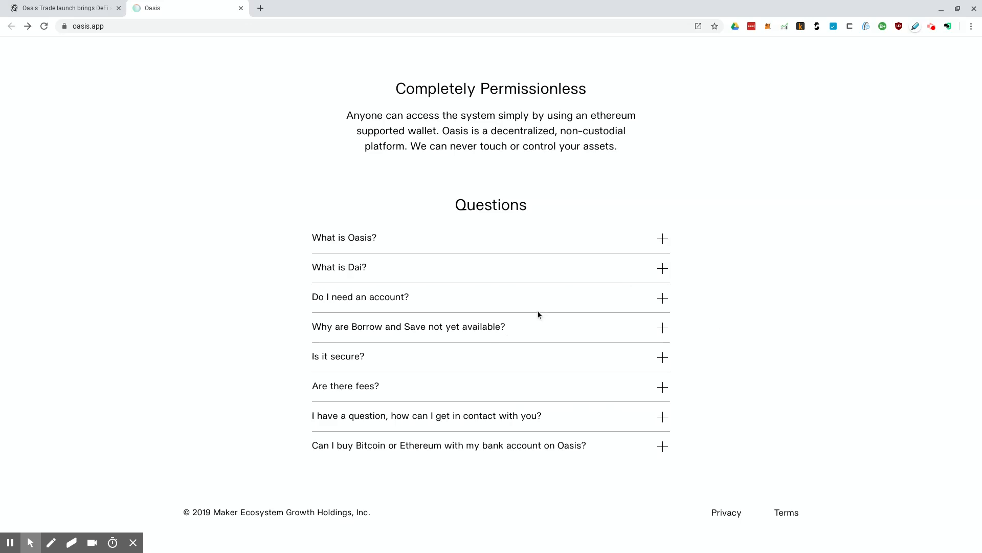
pyautogui.scroll(3)
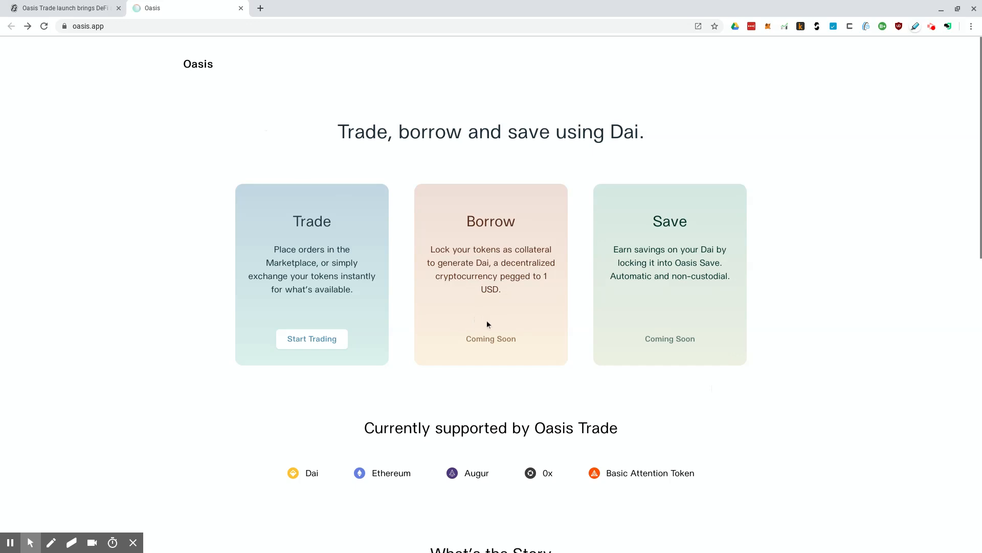
pyautogui.moveTo(500, 338)
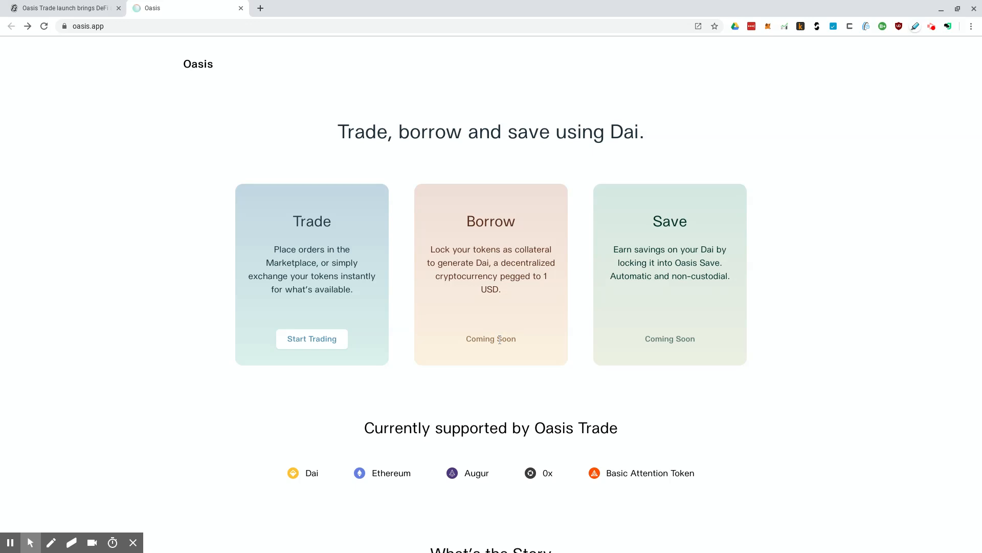
pyautogui.moveTo(499, 339)
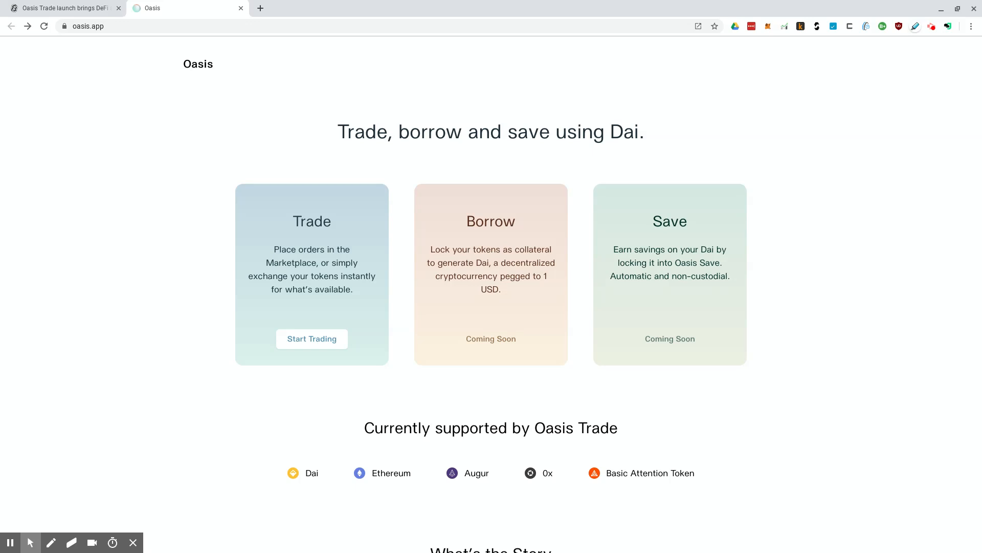
pyautogui.moveTo(644, 271)
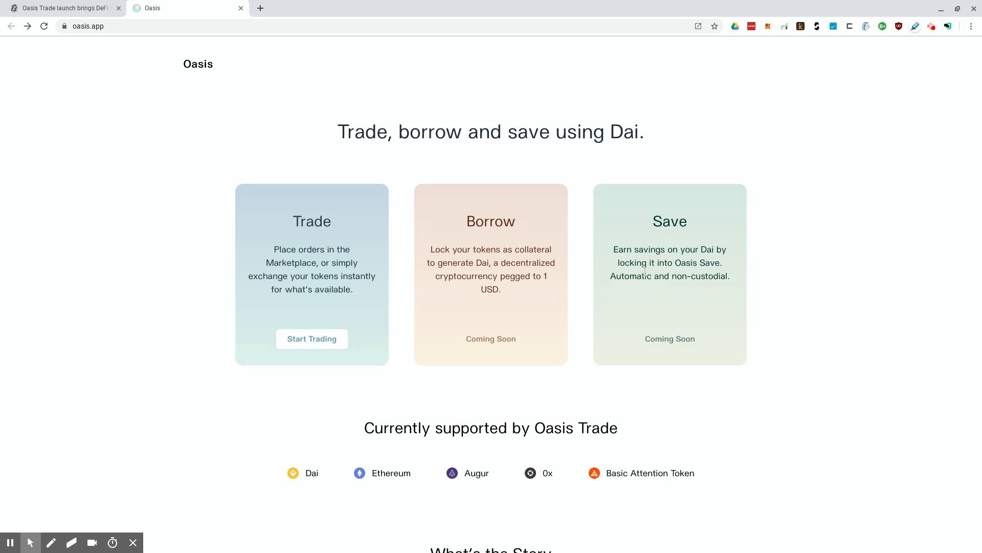
pyautogui.moveTo(612, 249); pyautogui.dragTo(722, 262)
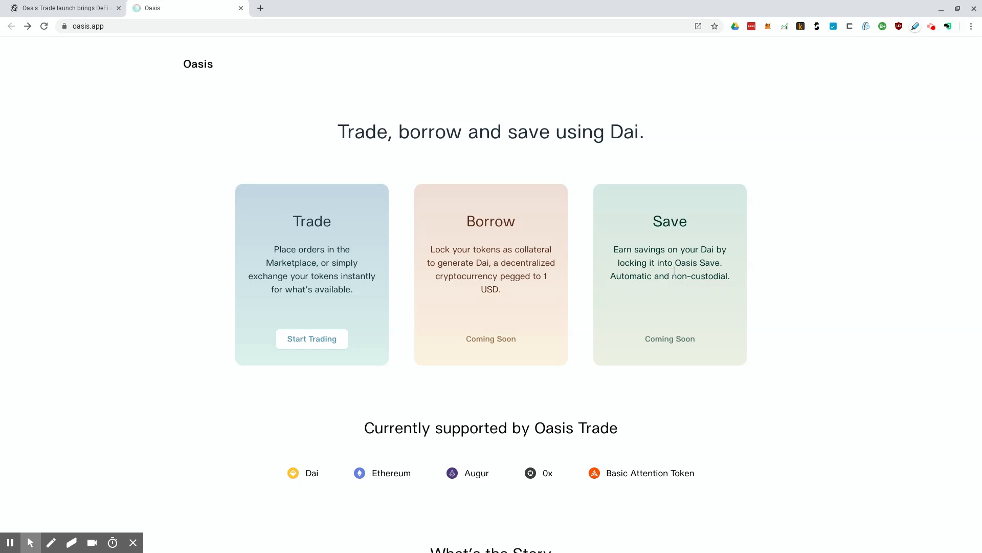
pyautogui.moveTo(718, 243)
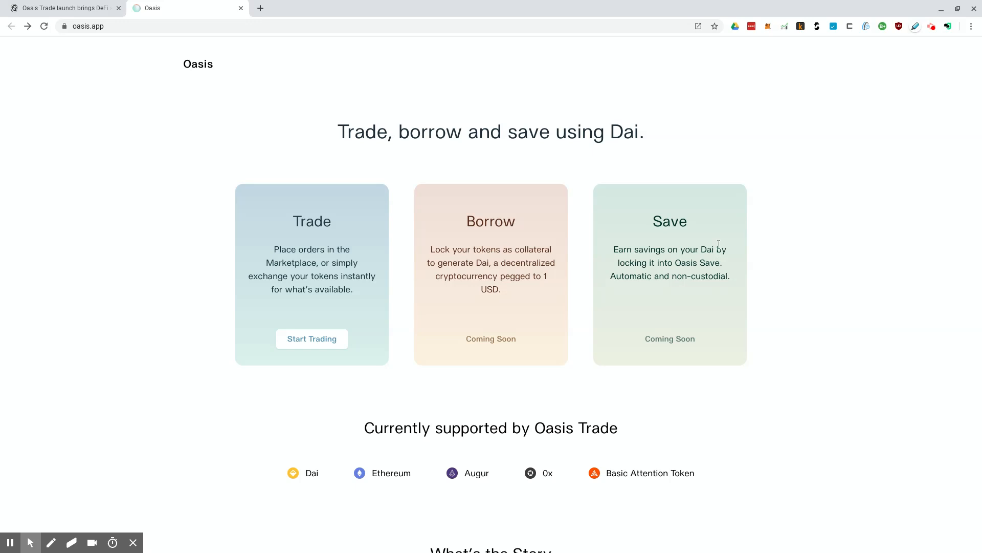
pyautogui.moveTo(817, 323)
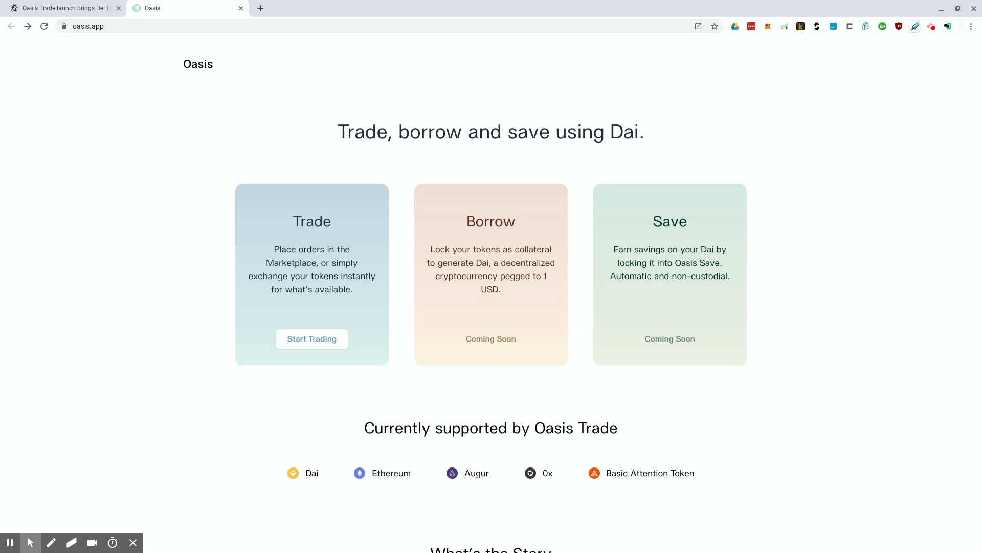
pyautogui.moveTo(205, 279)
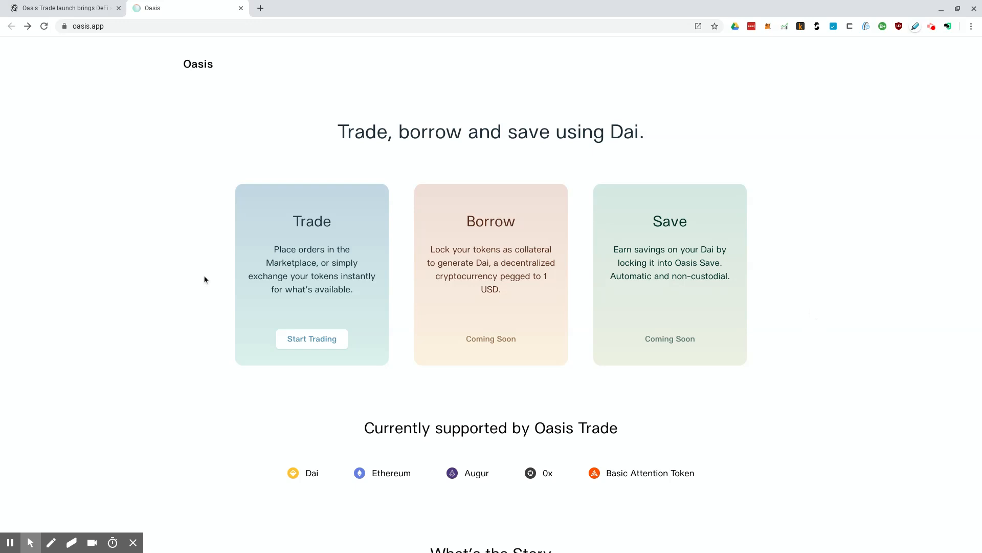
# Step: Open the WETH/DAI market via Start Trading and view Metamask, Trezor and Ledger wallet options
pyautogui.click(312, 338)
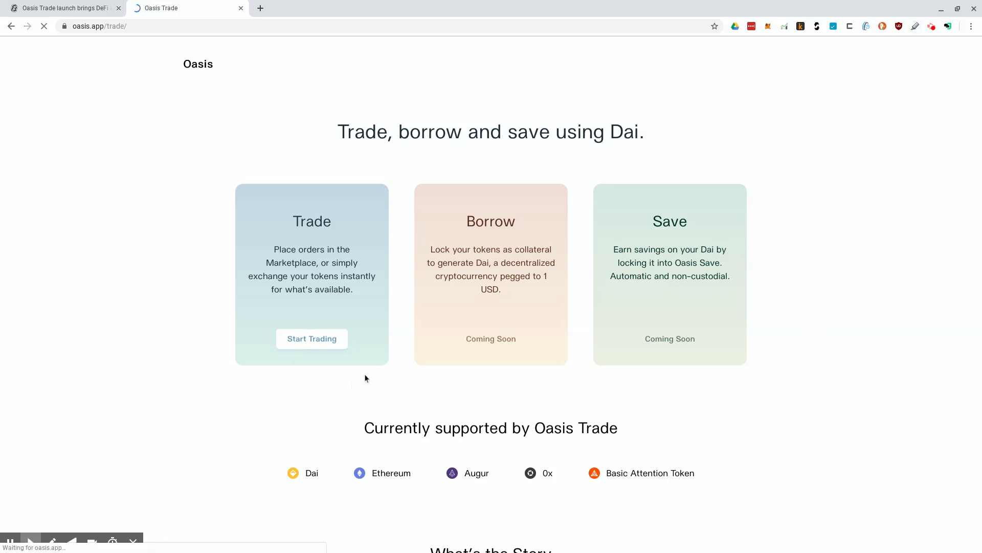
pyautogui.click(312, 338)
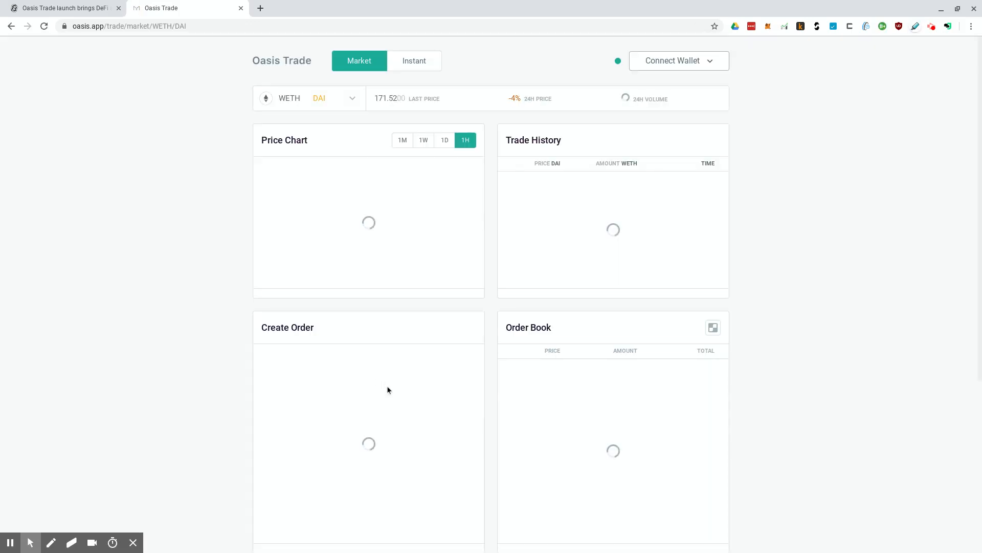
pyautogui.click(678, 61)
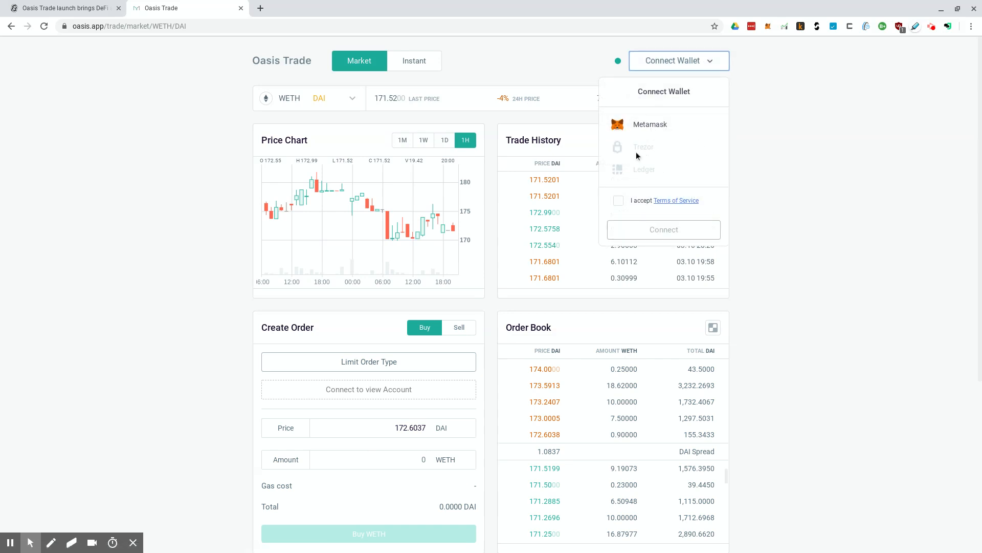
pyautogui.moveTo(657, 180)
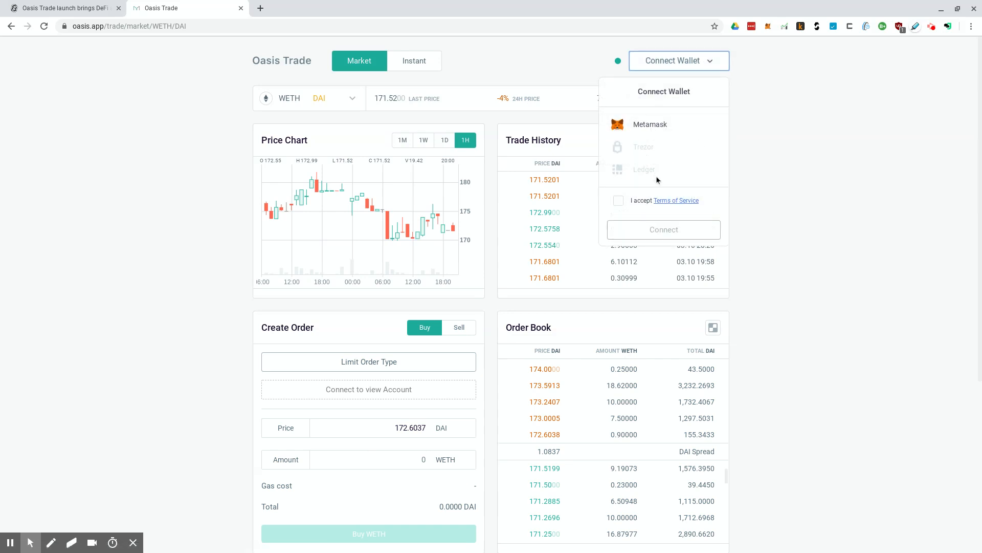
pyautogui.moveTo(711, 171)
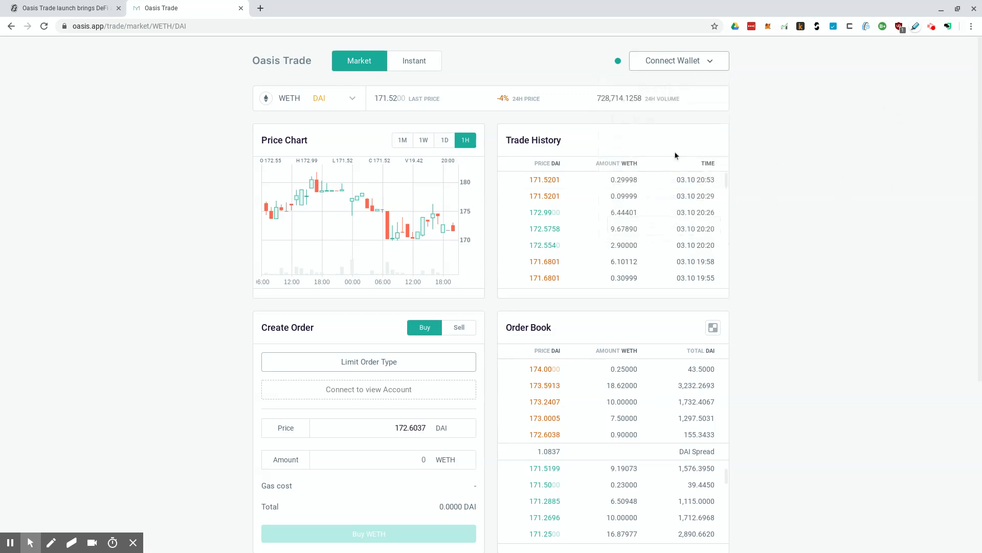
# Step: Scroll the market page to review trade history, order book and My Orders
pyautogui.scroll(-3)
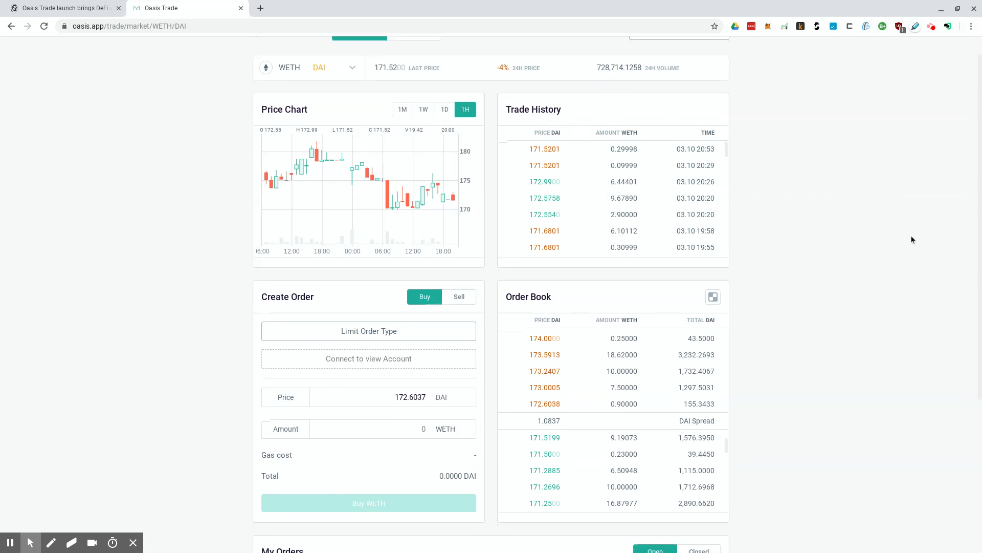
pyautogui.scroll(-3)
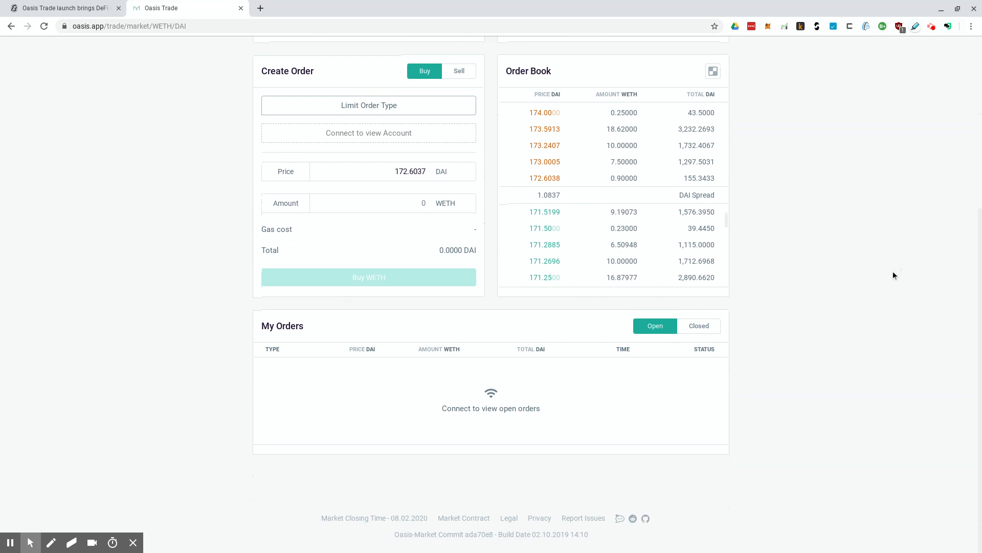
pyautogui.scroll(3)
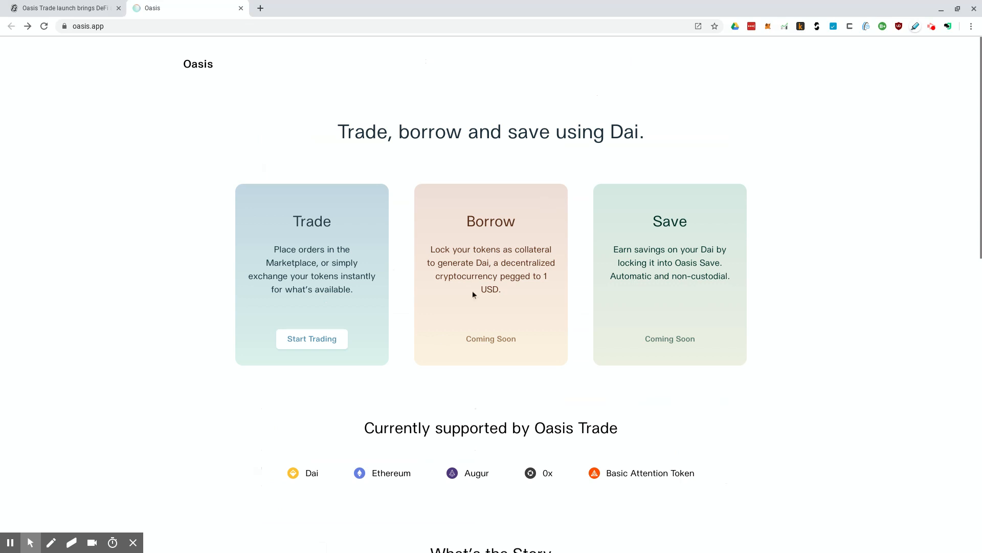
pyautogui.moveTo(472, 301)
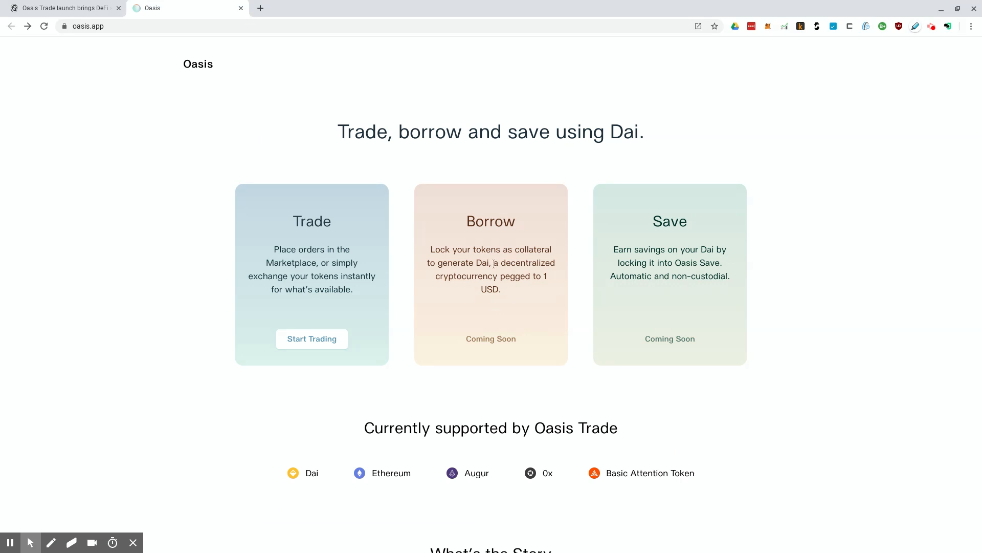
pyautogui.moveTo(697, 319)
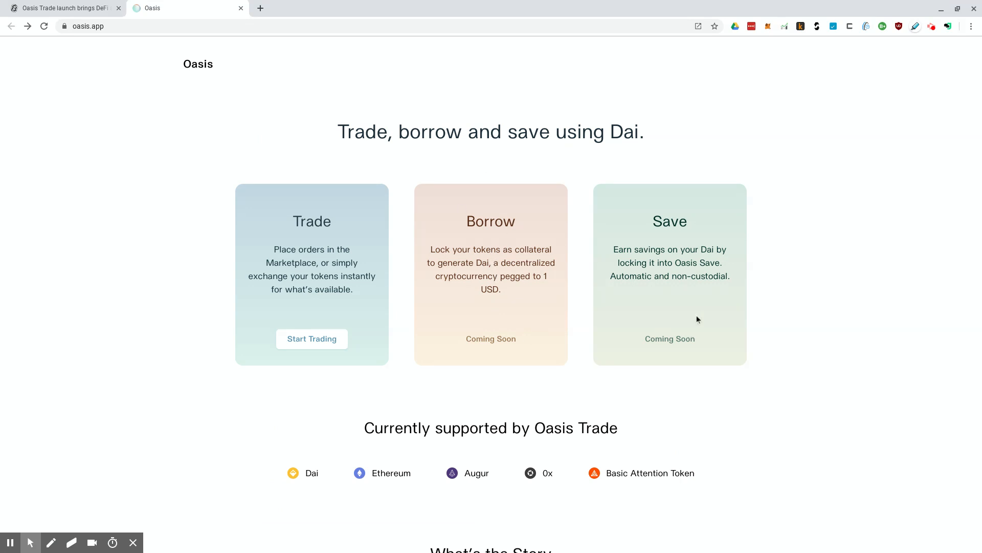
pyautogui.moveTo(633, 238)
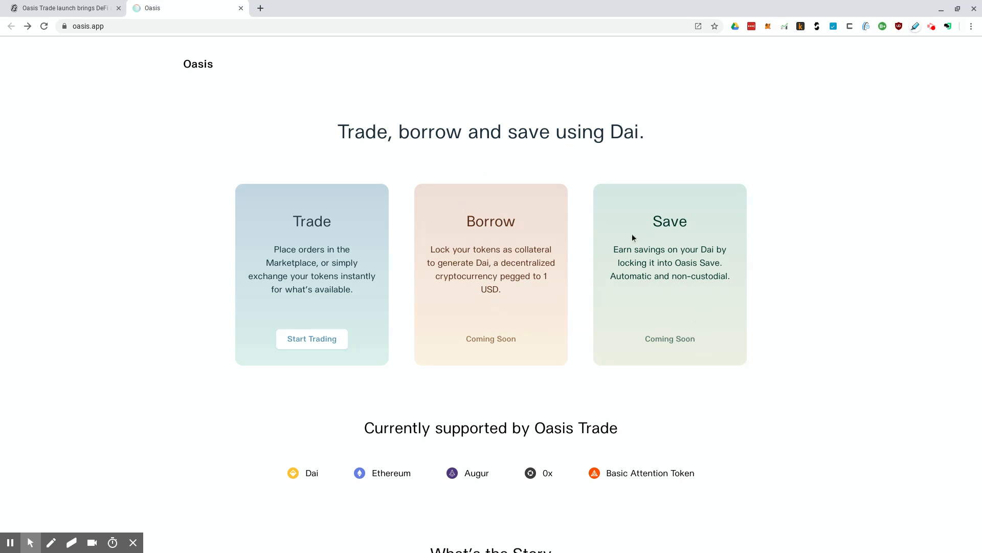
pyautogui.moveTo(639, 258)
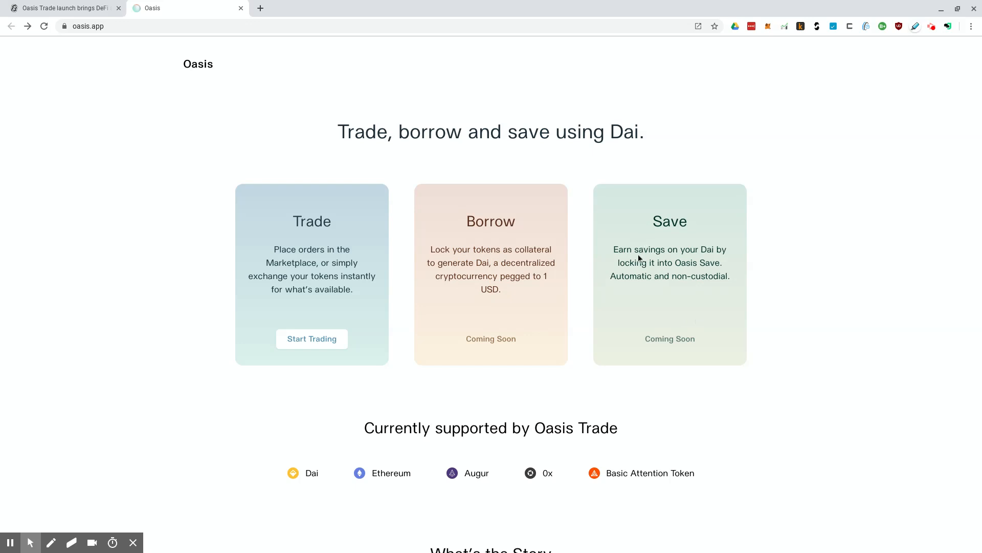
pyautogui.moveTo(637, 257)
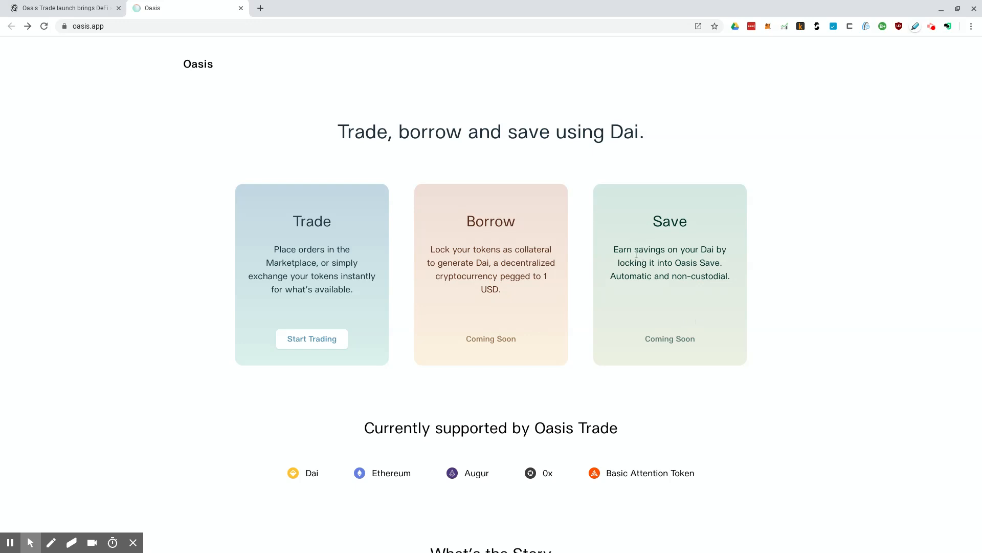
pyautogui.moveTo(637, 254)
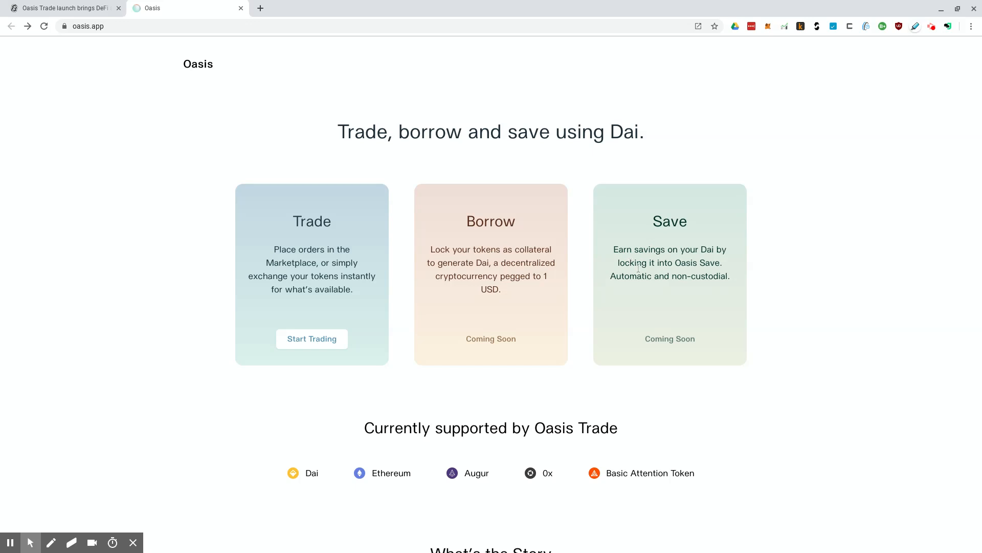
pyautogui.moveTo(638, 266)
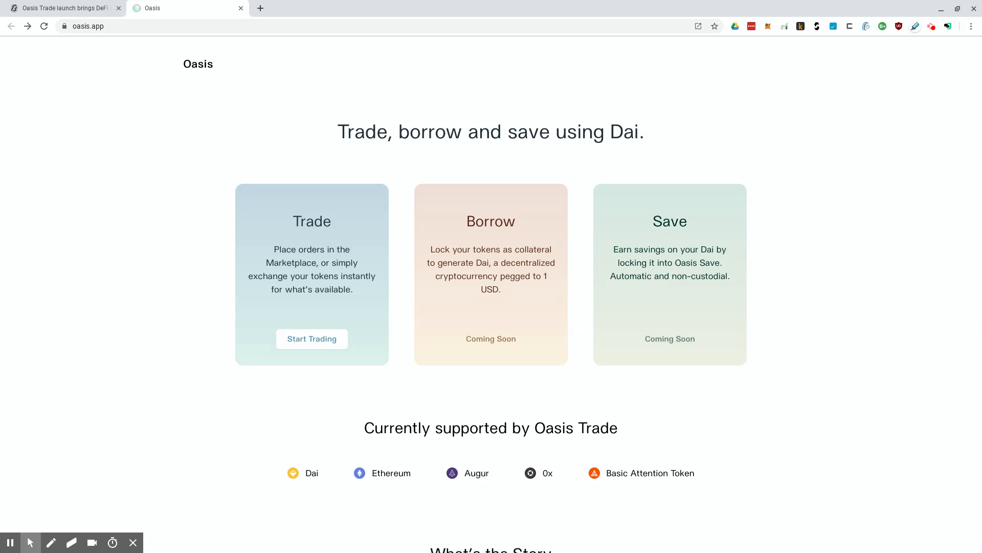
pyautogui.moveTo(652, 313)
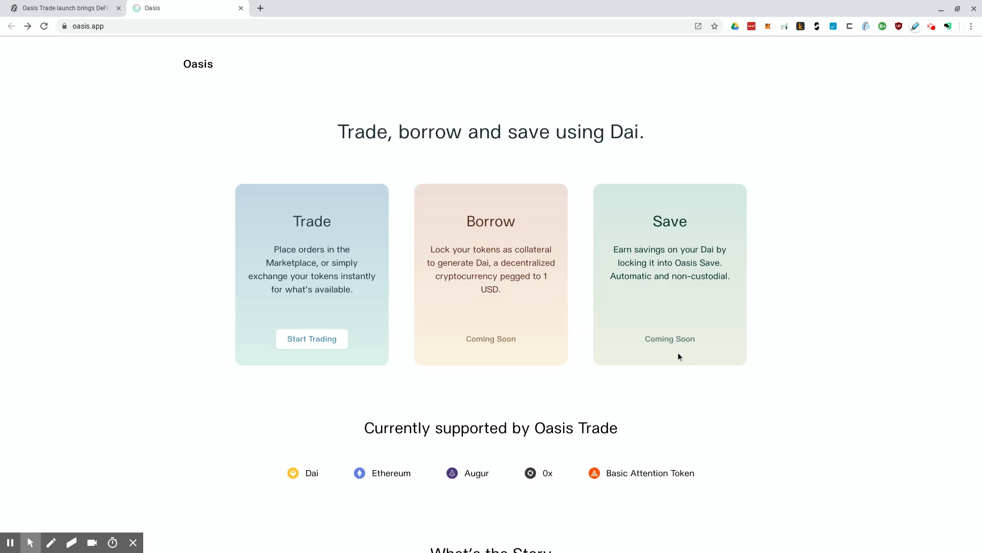
pyautogui.moveTo(669, 364)
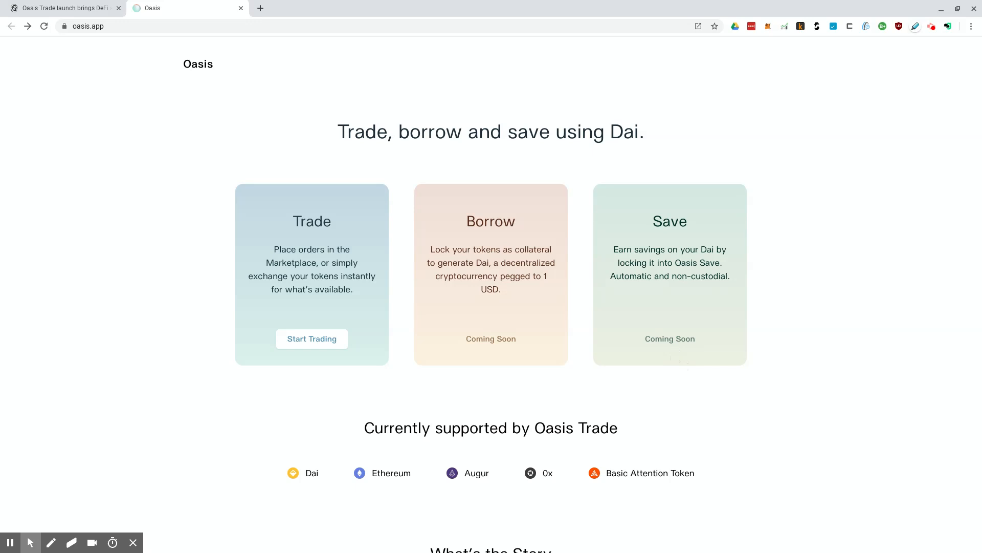
pyautogui.moveTo(663, 389)
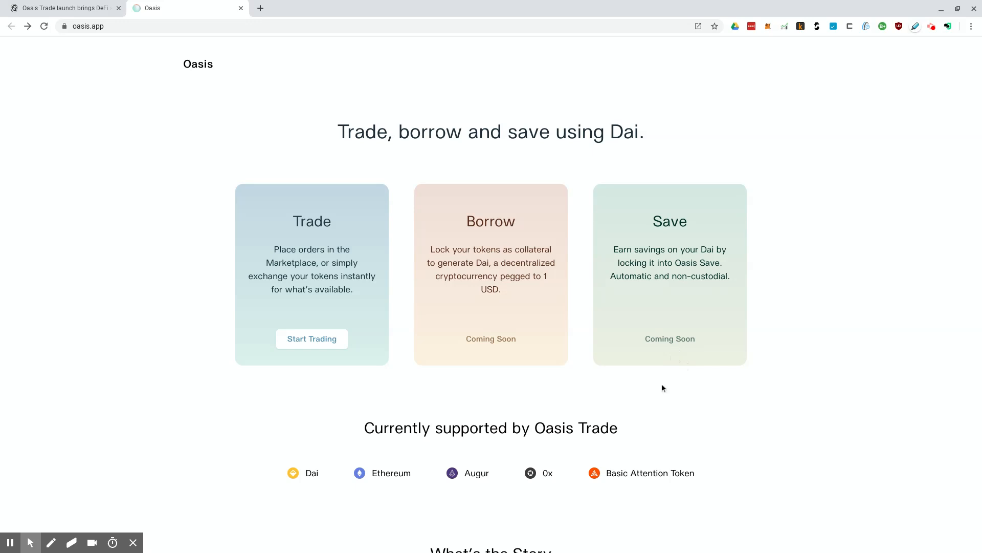
pyautogui.moveTo(244, 270)
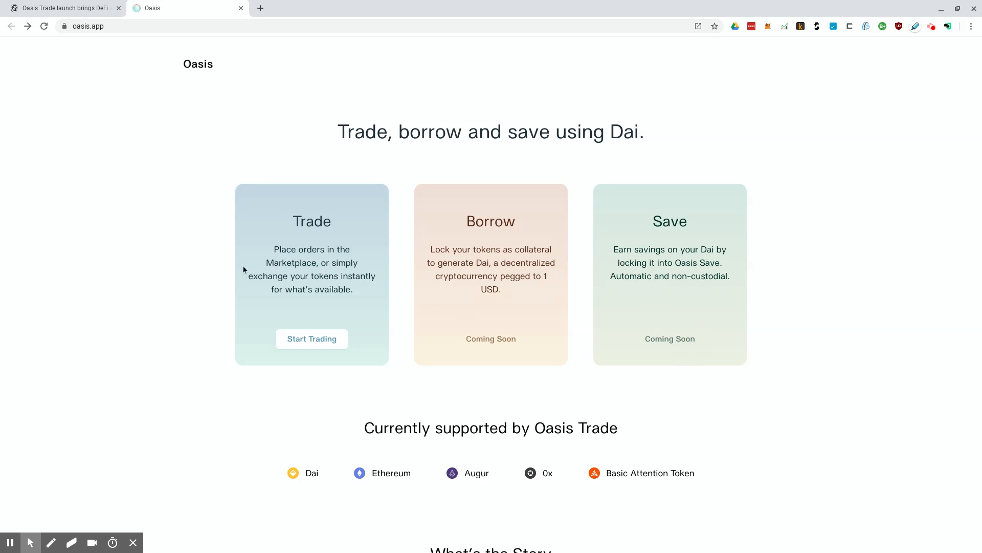